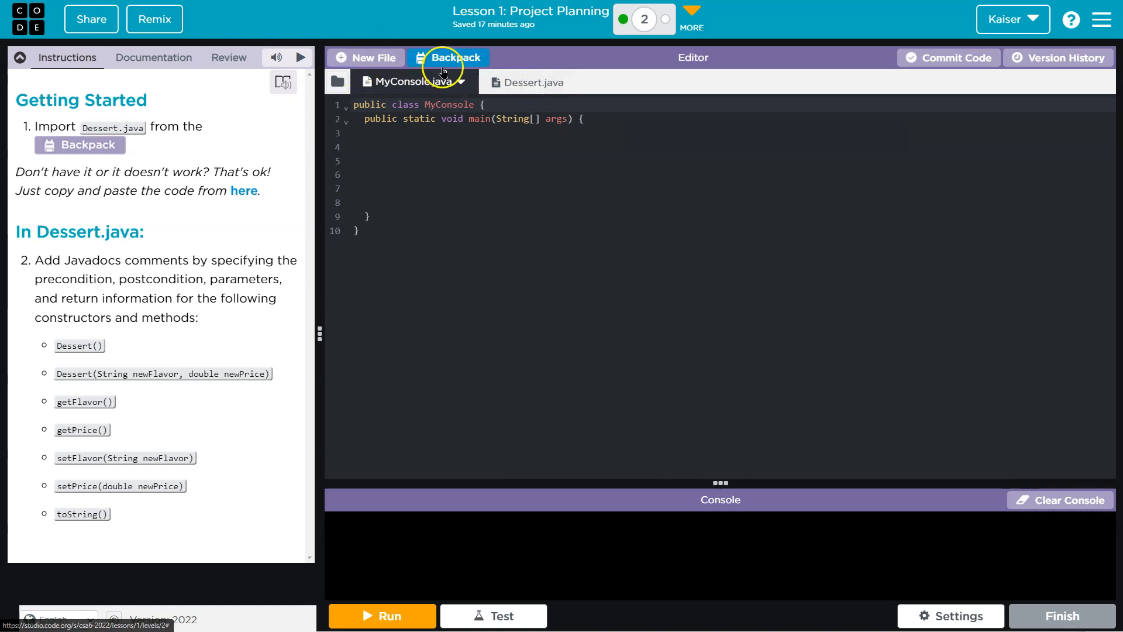
{"action": "left_click", "coordinate": [449, 57]}
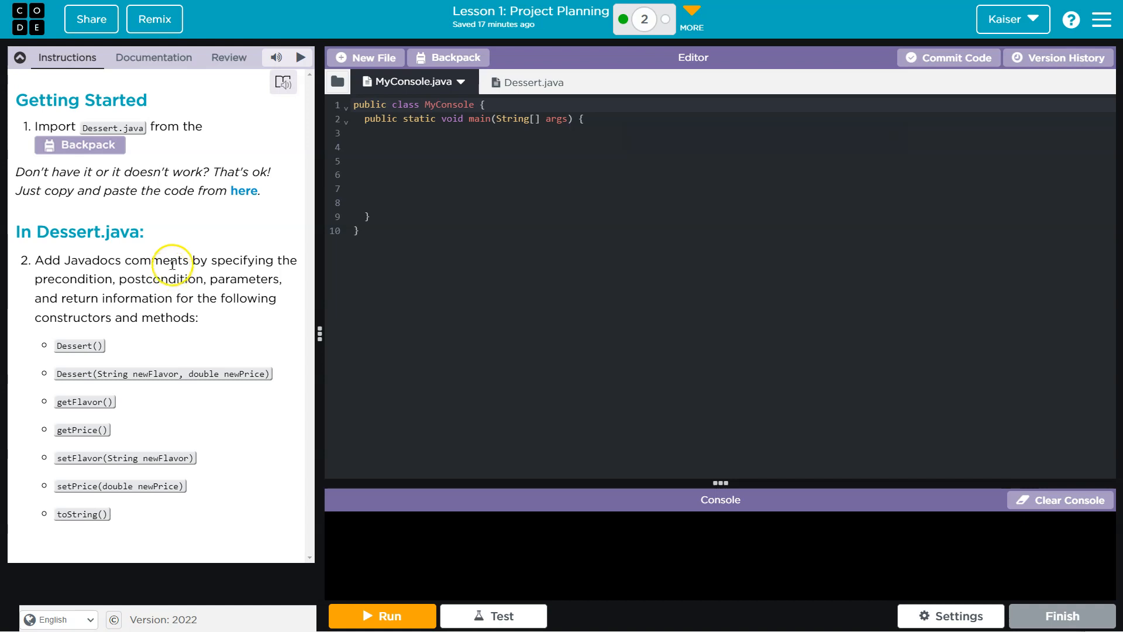
{"action": "double_click", "coordinate": [69, 279]}
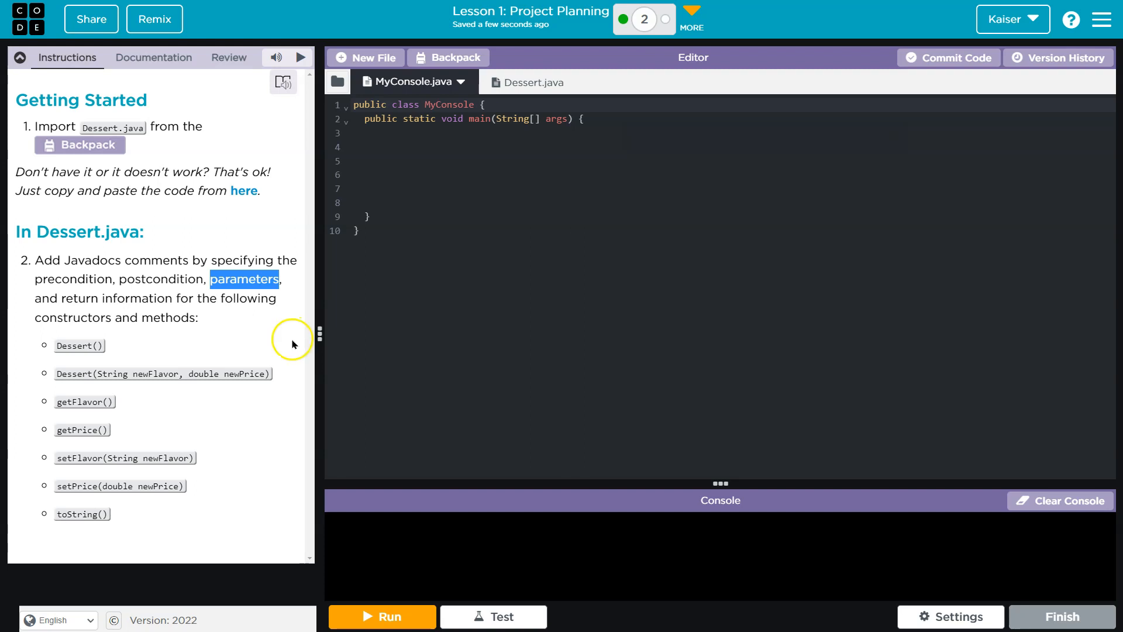
{"action": "mouse_move", "coordinate": [453, 226]}
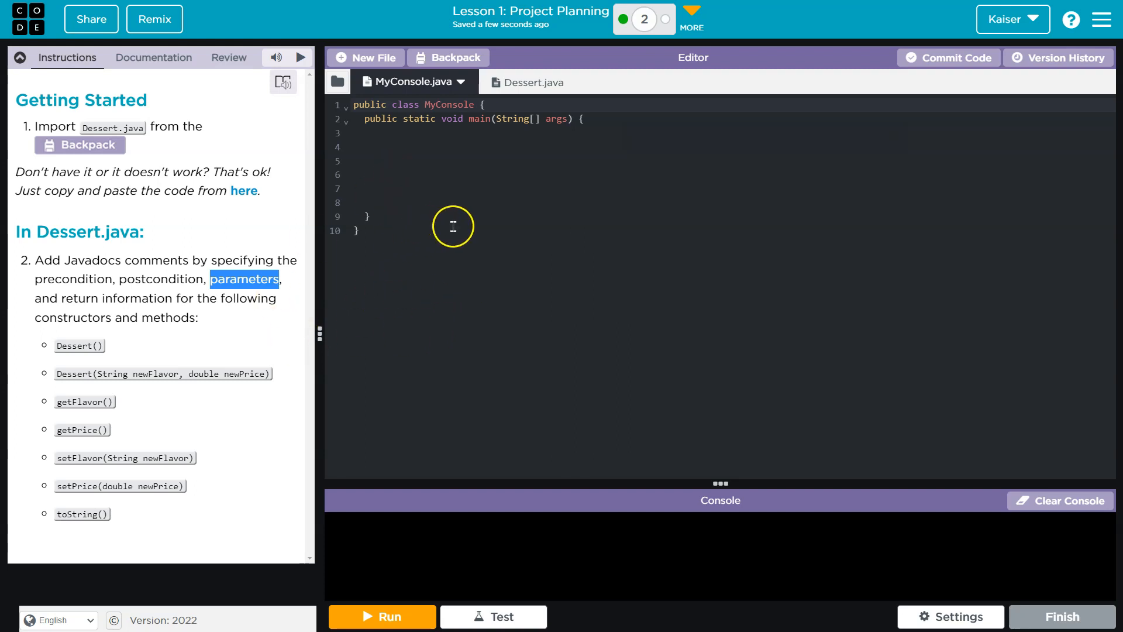
{"action": "left_click", "coordinate": [244, 191]}
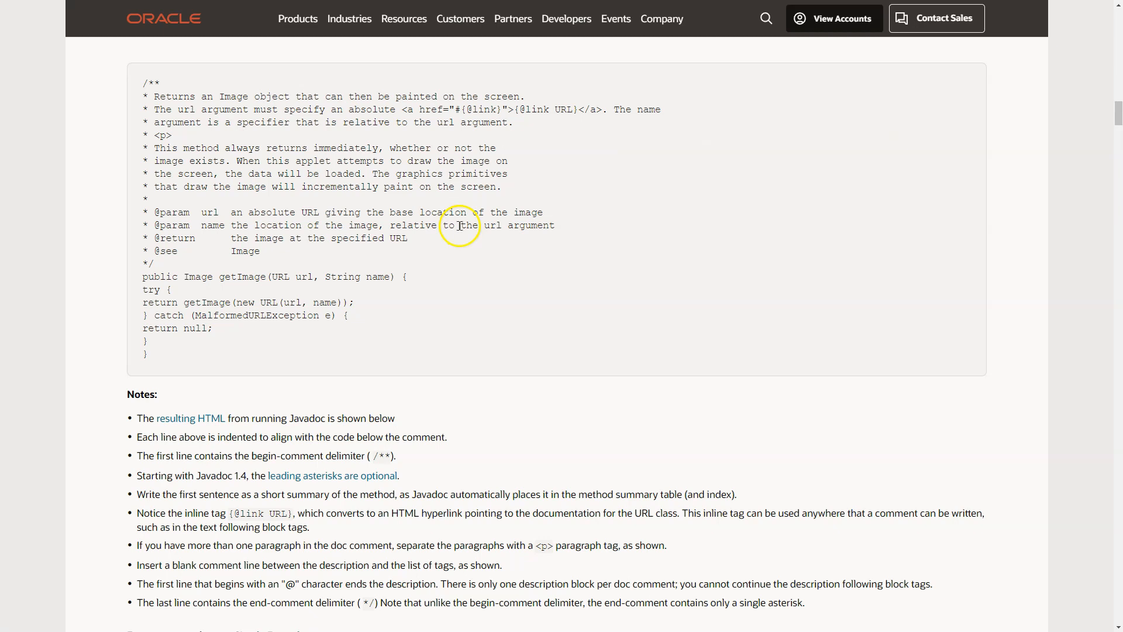
{"action": "mouse_move", "coordinate": [390, 124]}
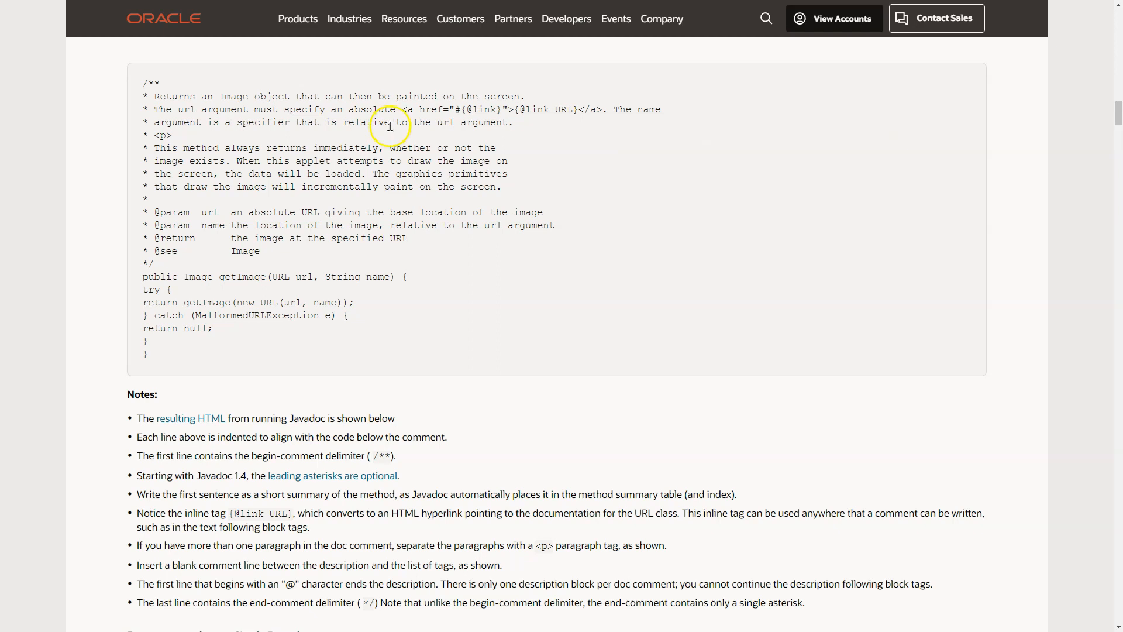
{"action": "scroll", "scroll_direction": "up", "scroll_amount": 3}
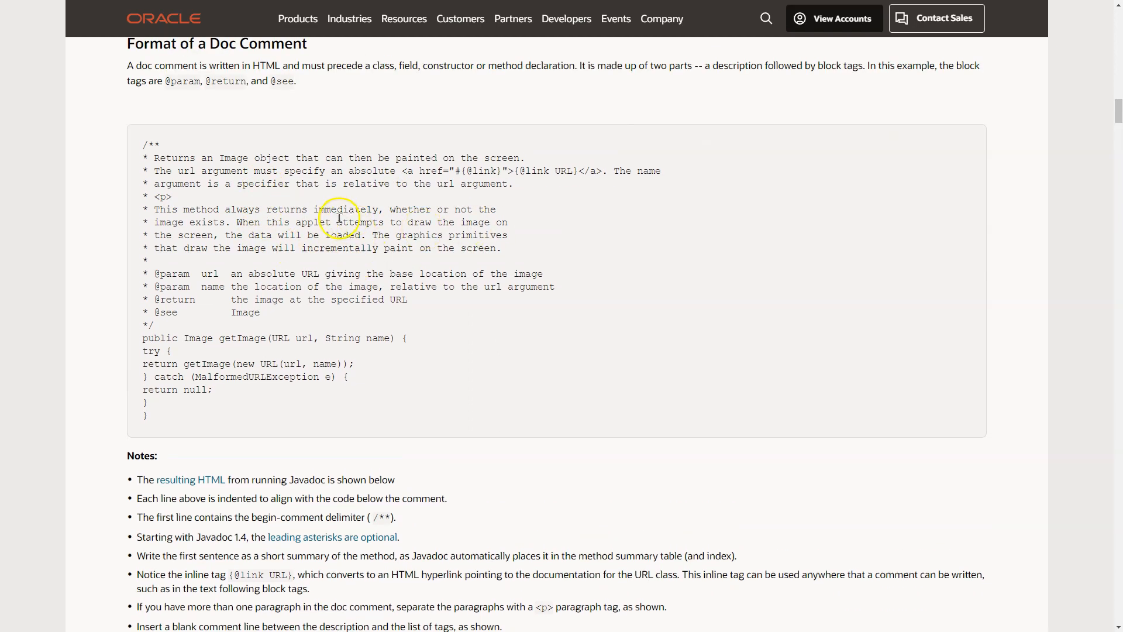
{"action": "mouse_move", "coordinate": [218, 278]}
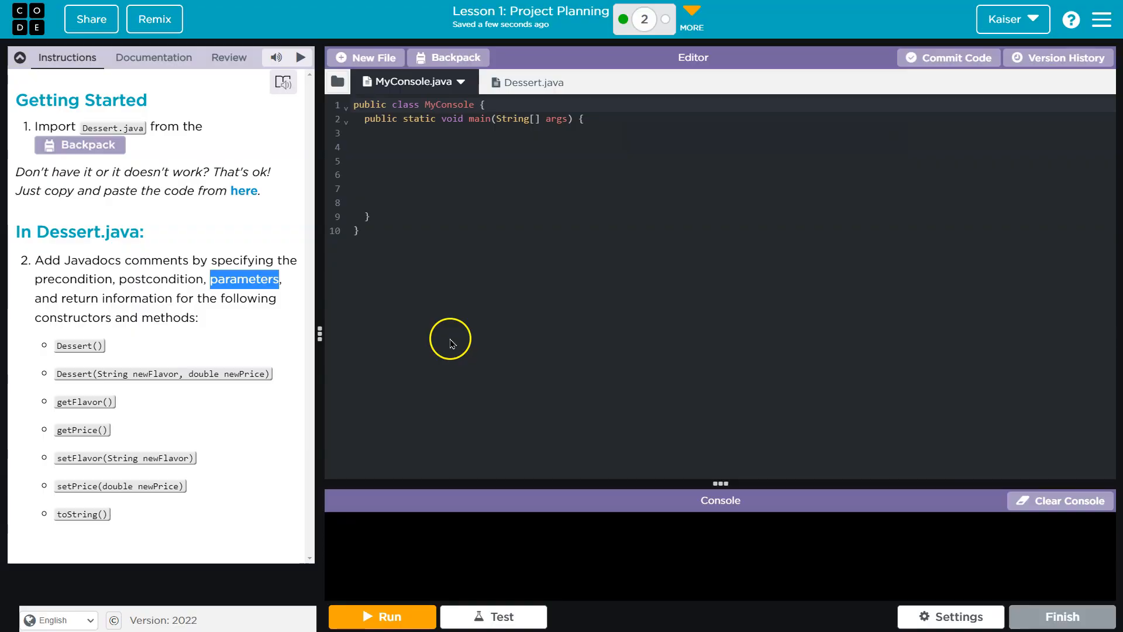
{"action": "mouse_move", "coordinate": [423, 324]}
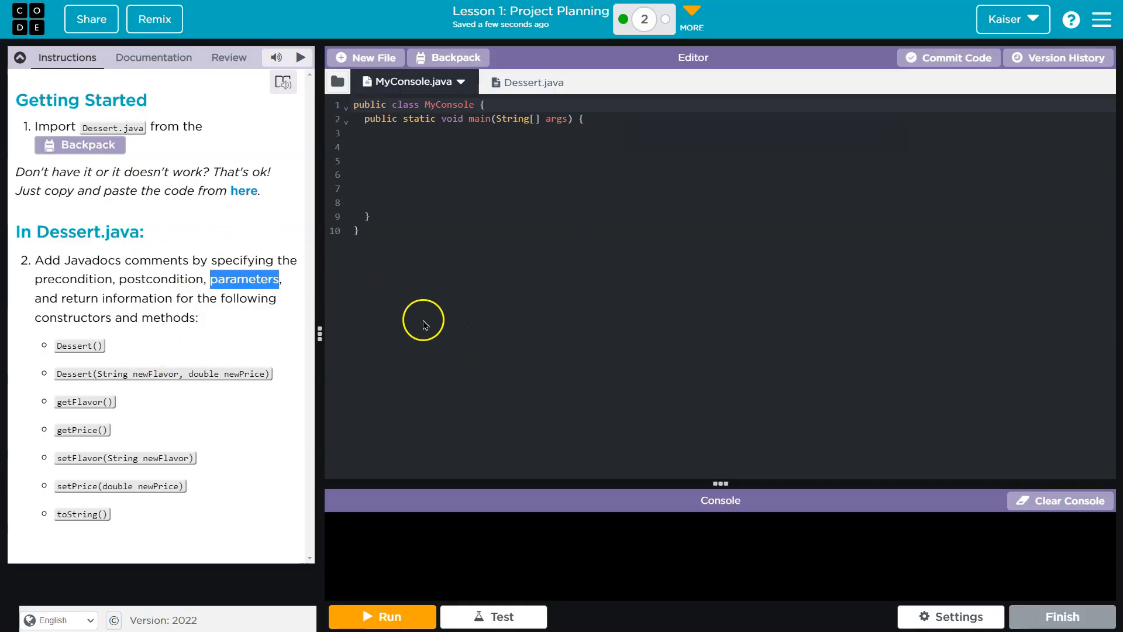
{"action": "mouse_move", "coordinate": [559, 132]}
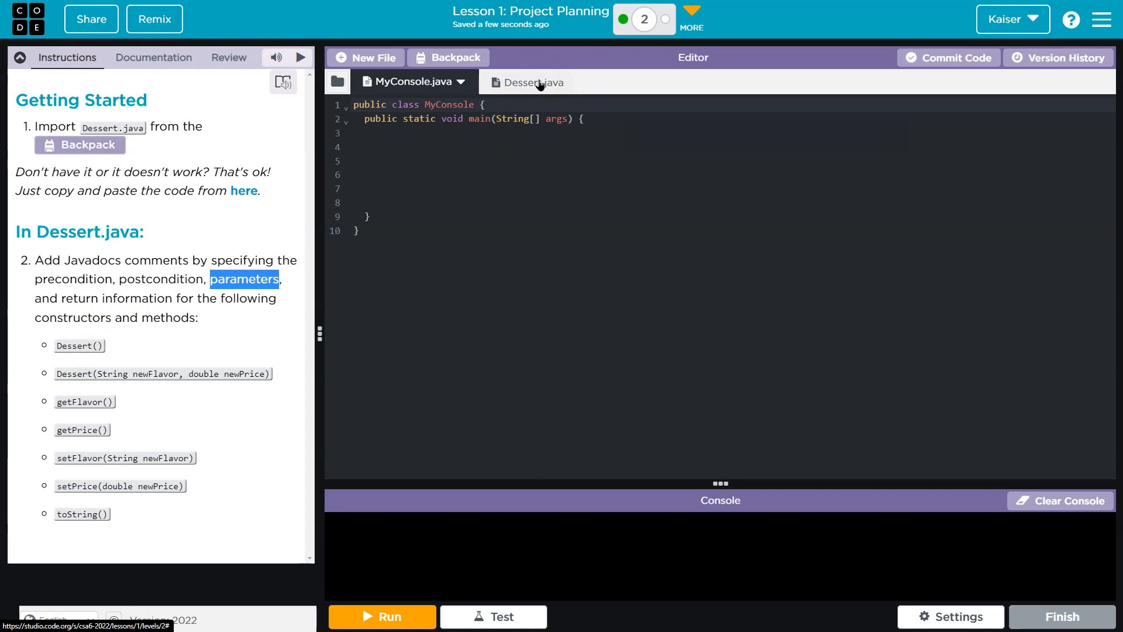
- In Dessert.java, give the plain Dessert() constructor a postcondition: plain flavor, 0 price, total desserts incremented
{"action": "left_click", "coordinate": [534, 82]}
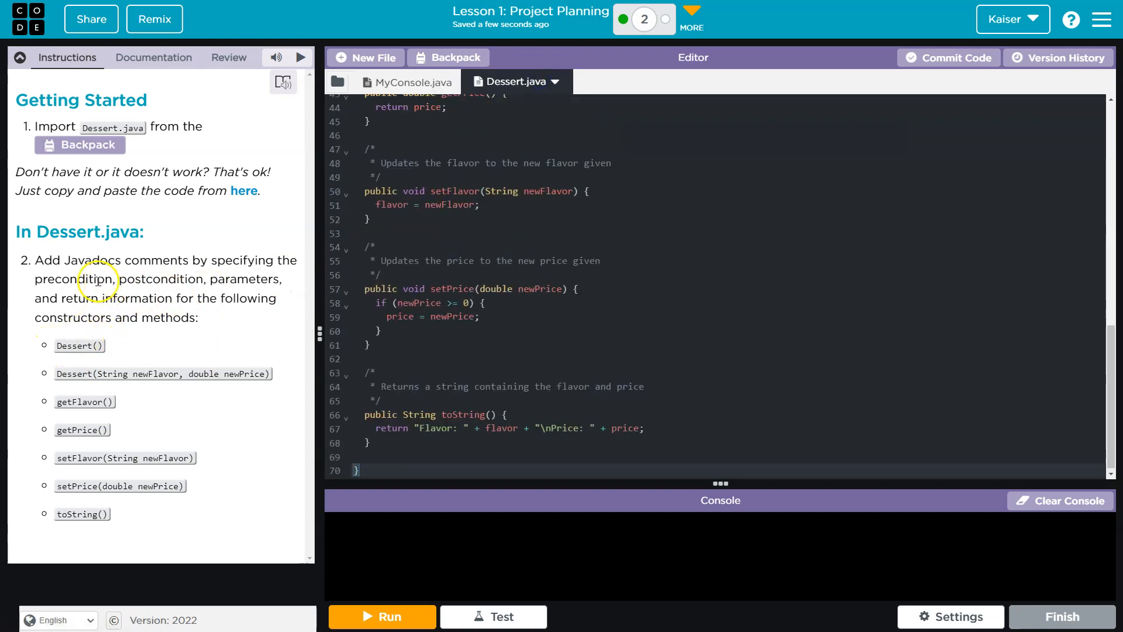
{"action": "double_click", "coordinate": [159, 279]}
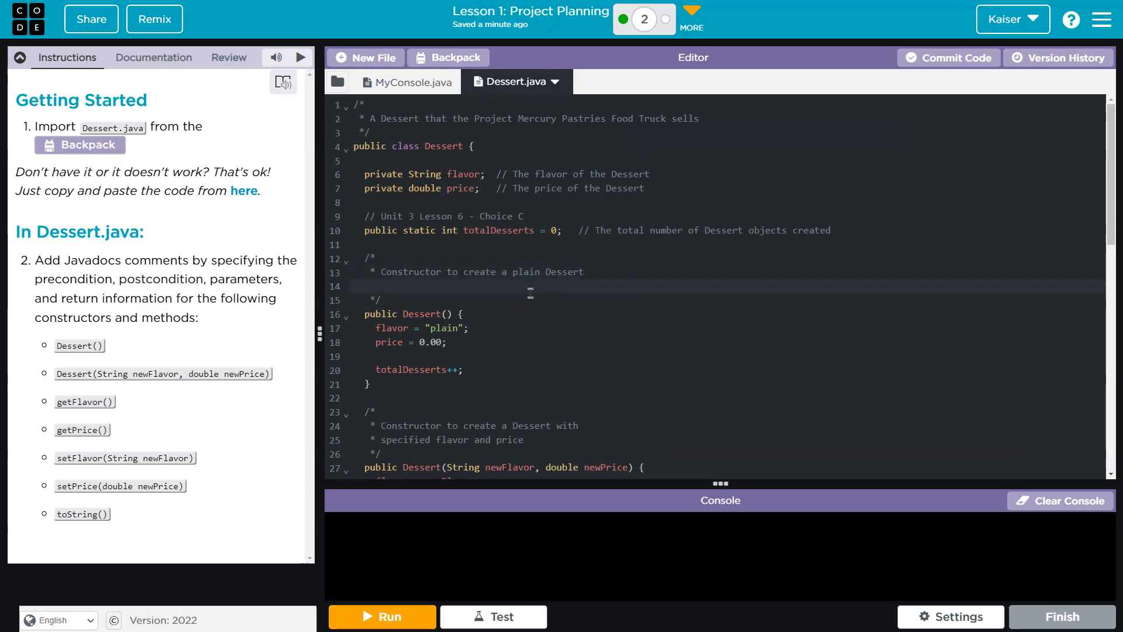
{"action": "type", "text": "*"}
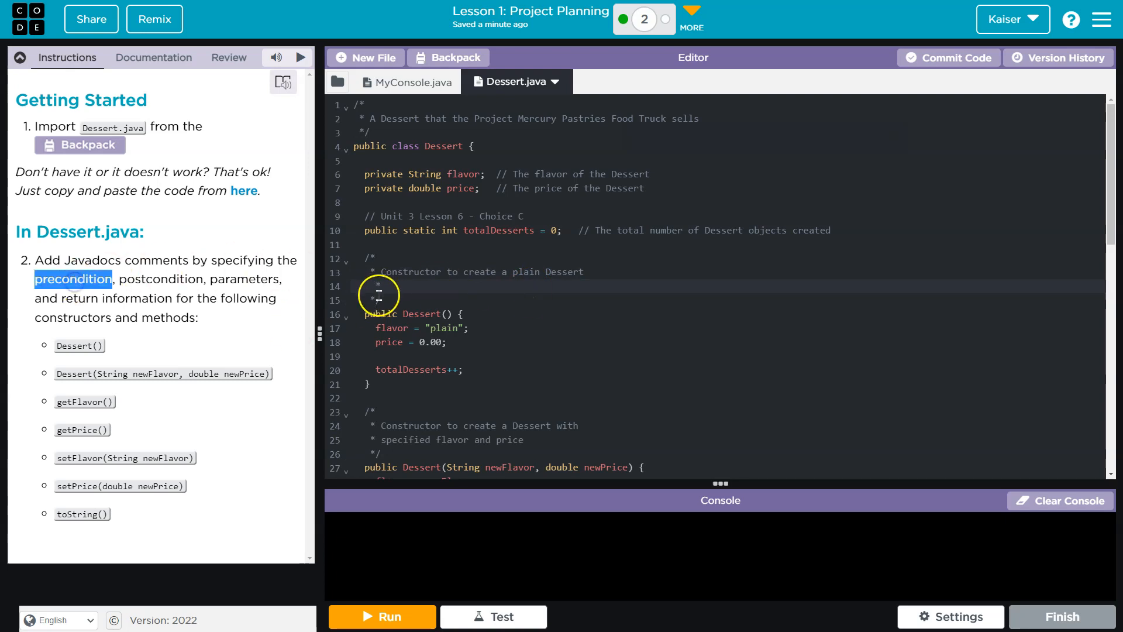
{"action": "type", "text": "Postcondition:"}
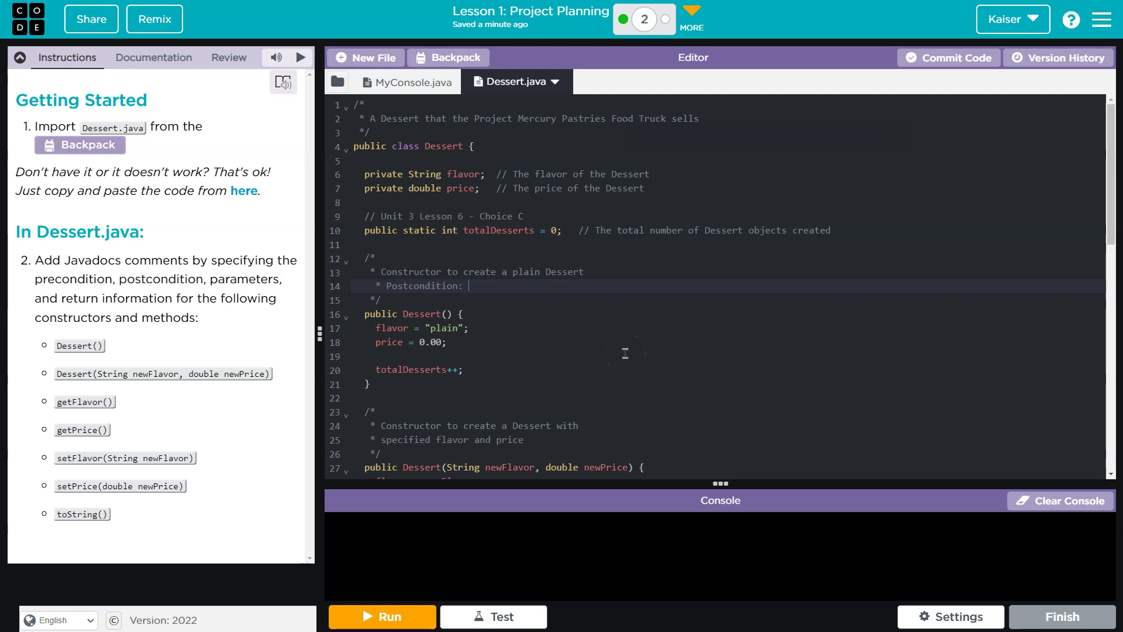
{"action": "type", "text": "Dessert object with a plain flavor and 0 price"}
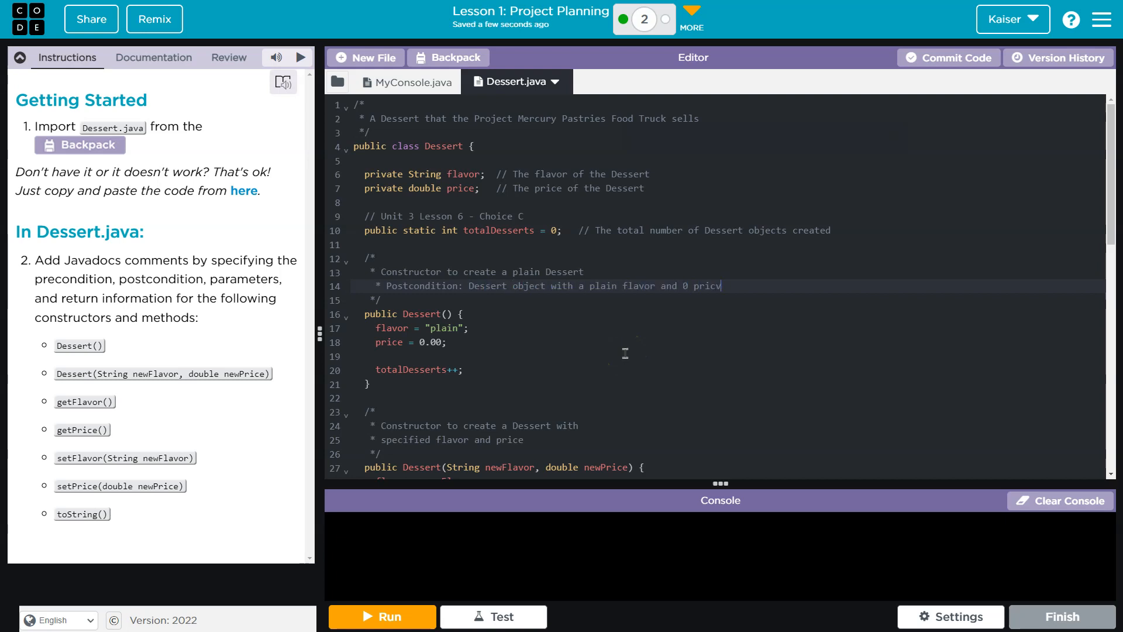
{"action": "type", "text": "is generated"}
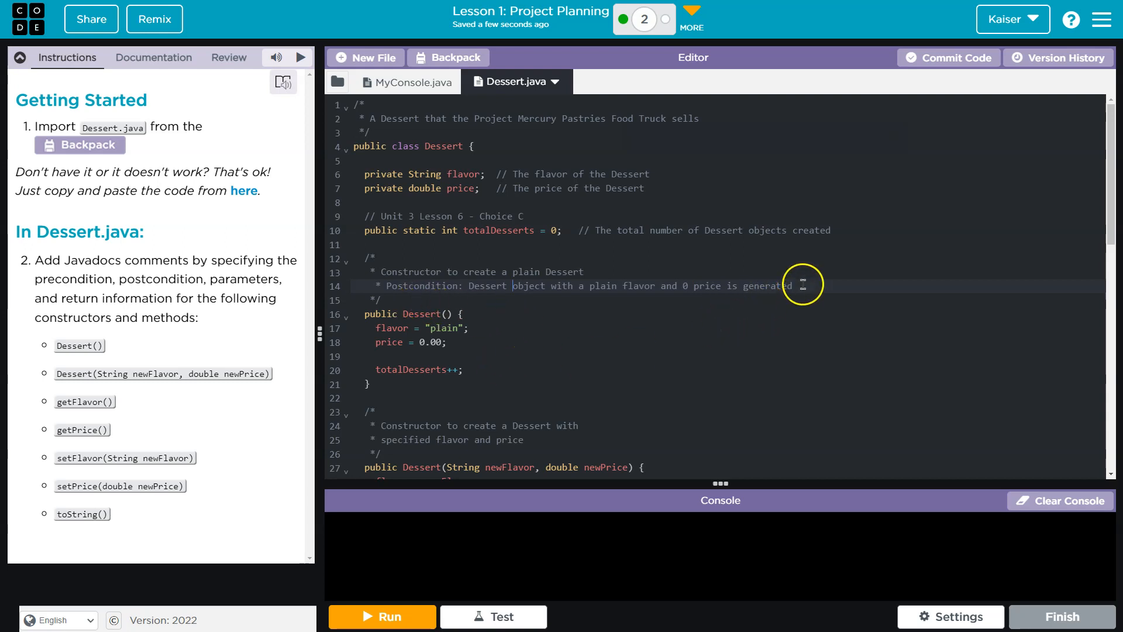
{"action": "mouse_move", "coordinate": [772, 304]}
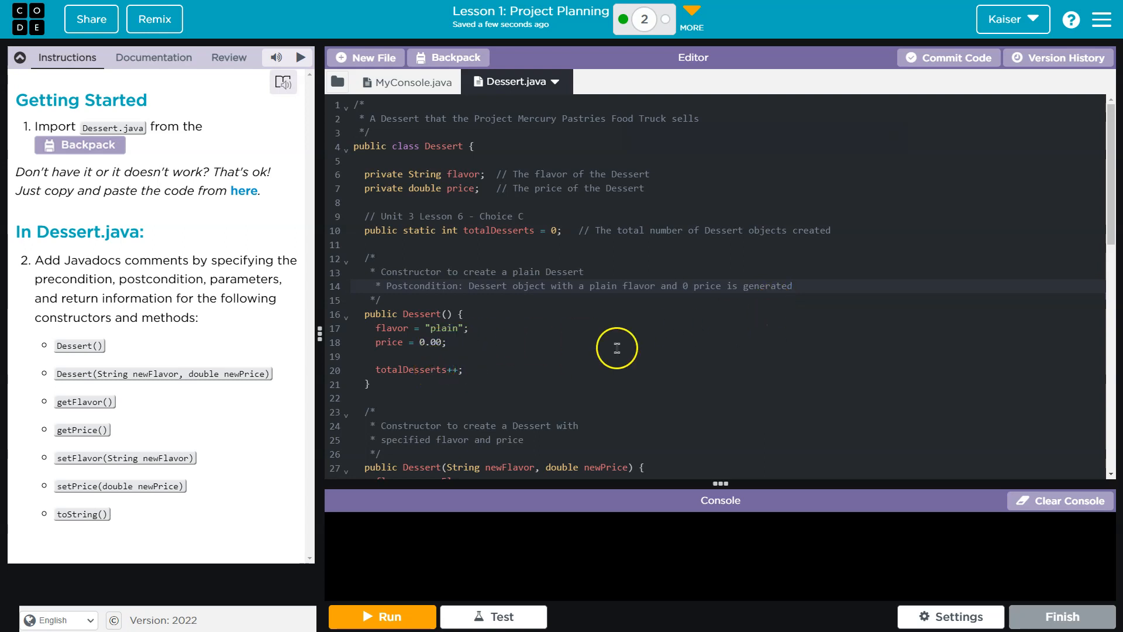
{"action": "type", "text": ", tota"}
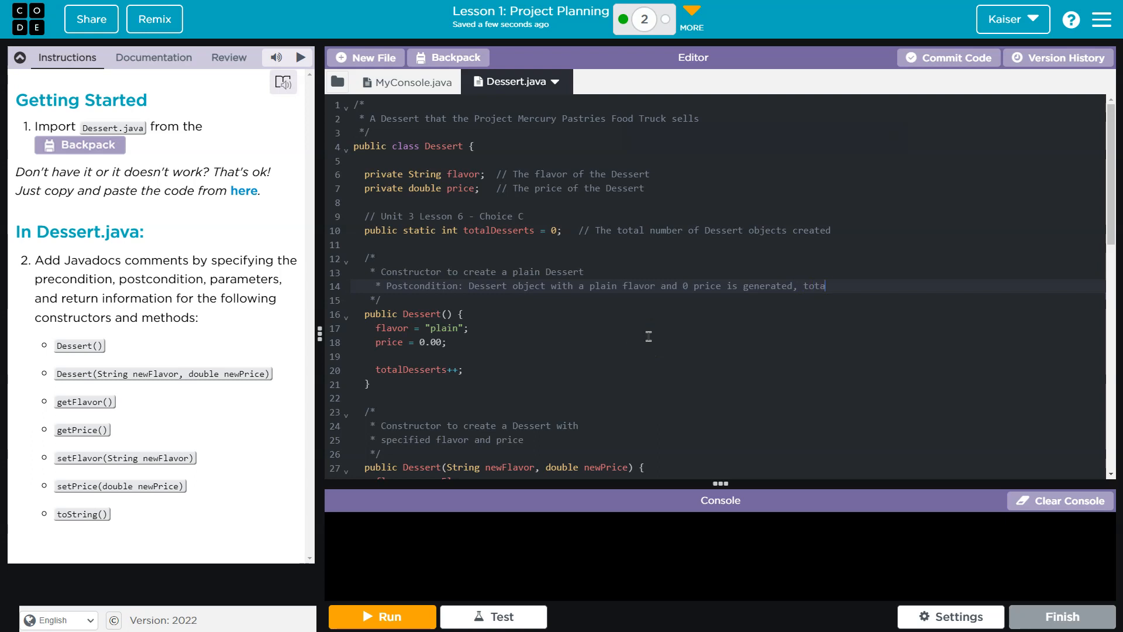
{"action": "type", "text": "l desserts up by 1"}
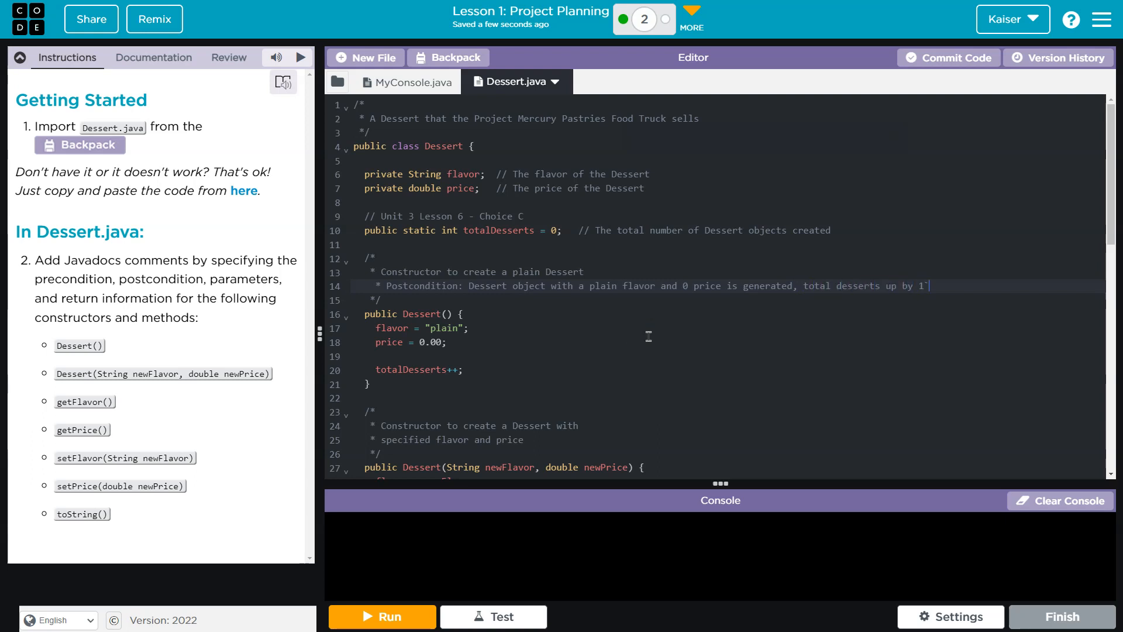
- Start a 'Precondition:' line inside setFlavor's comment block
{"action": "scroll", "scroll_direction": "down", "scroll_amount": 3}
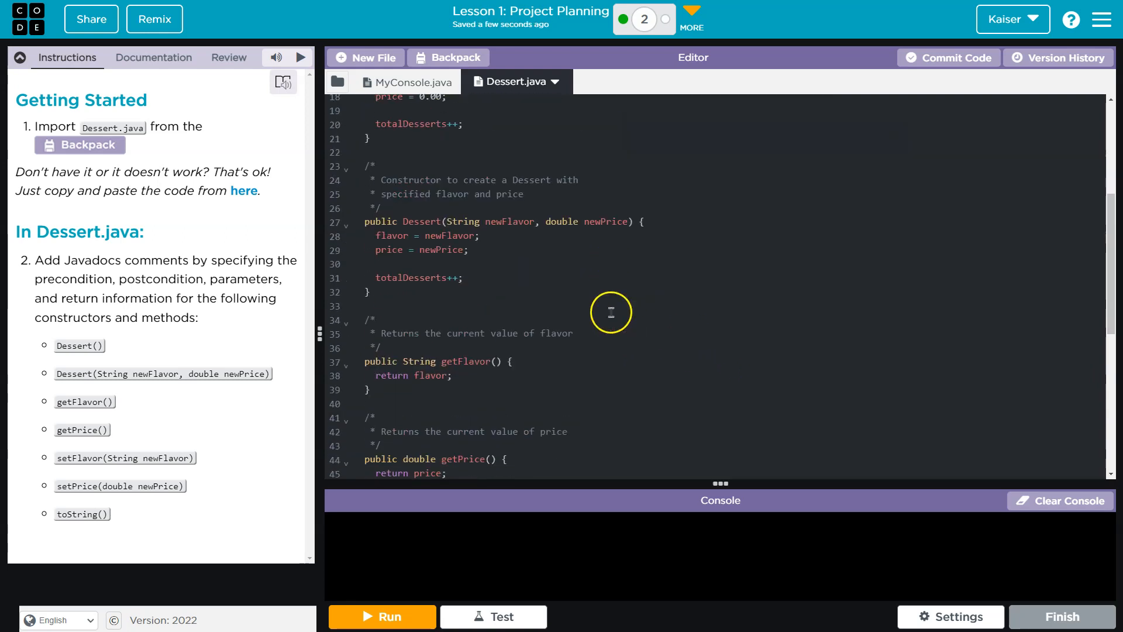
{"action": "scroll", "scroll_direction": "down", "scroll_amount": 3}
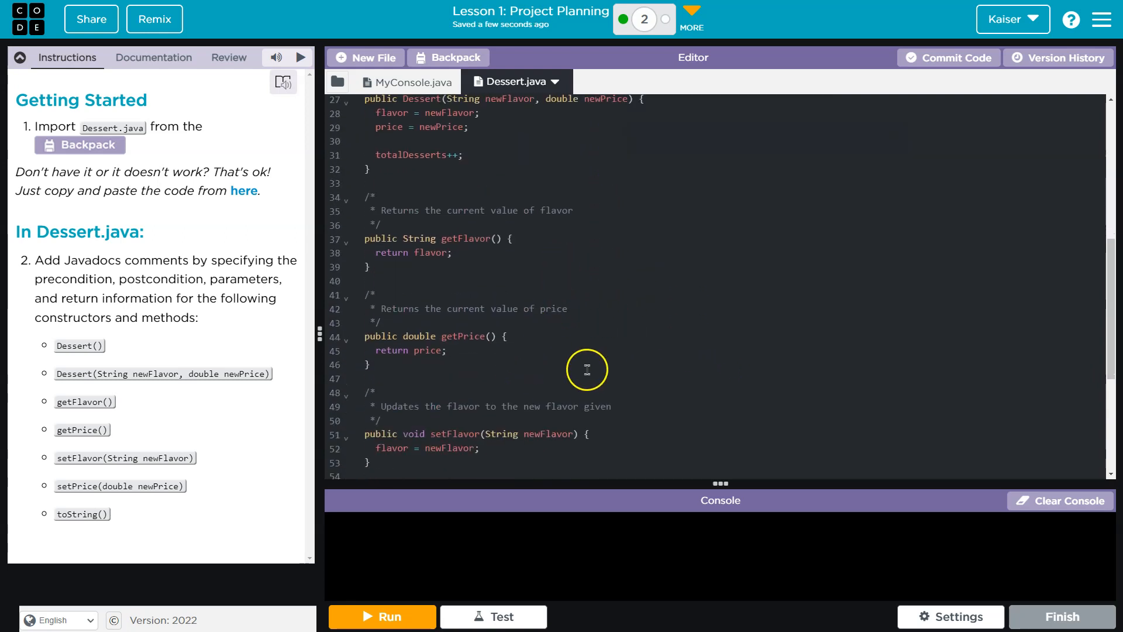
{"action": "left_click", "coordinate": [616, 406]}
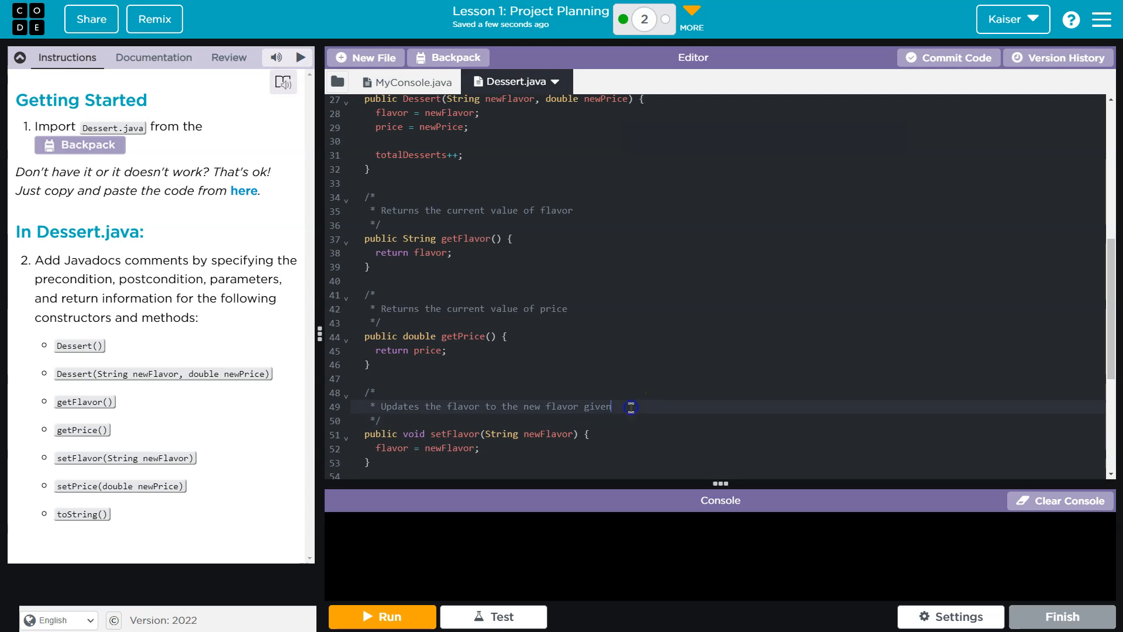
{"action": "key", "text": "Enter"}
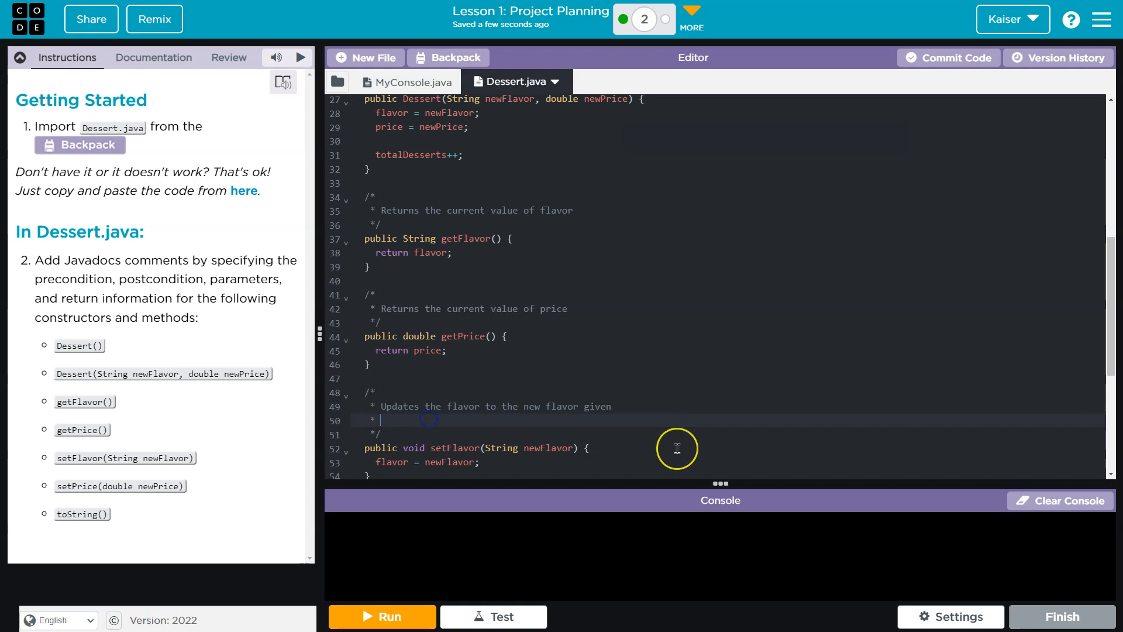
{"action": "type", "text": "Pr"}
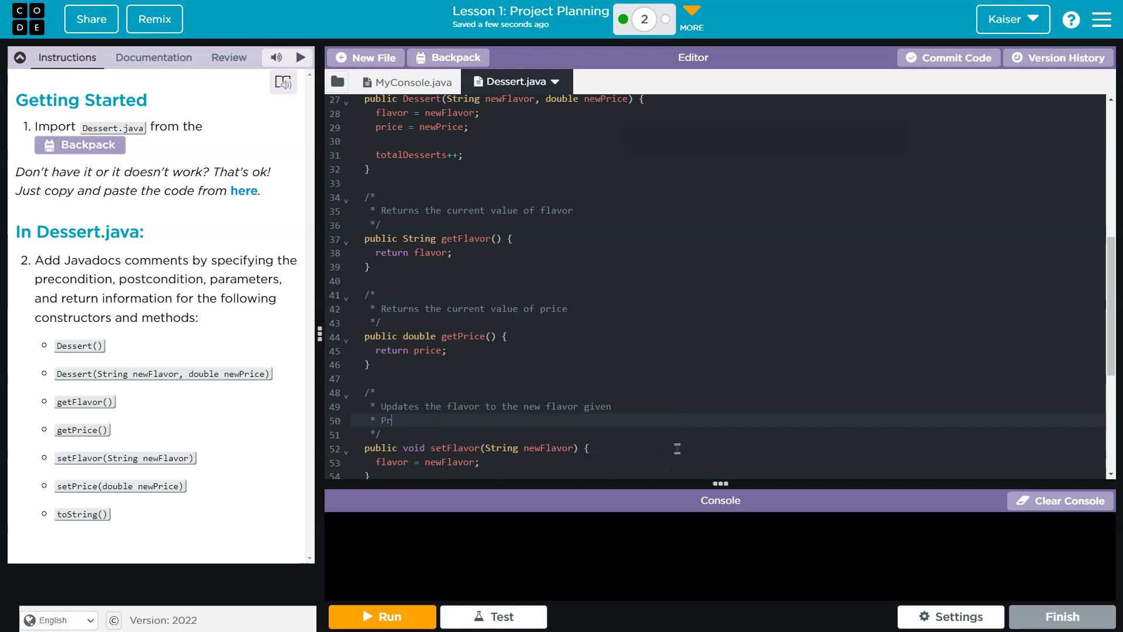
{"action": "type", "text": "econ"}
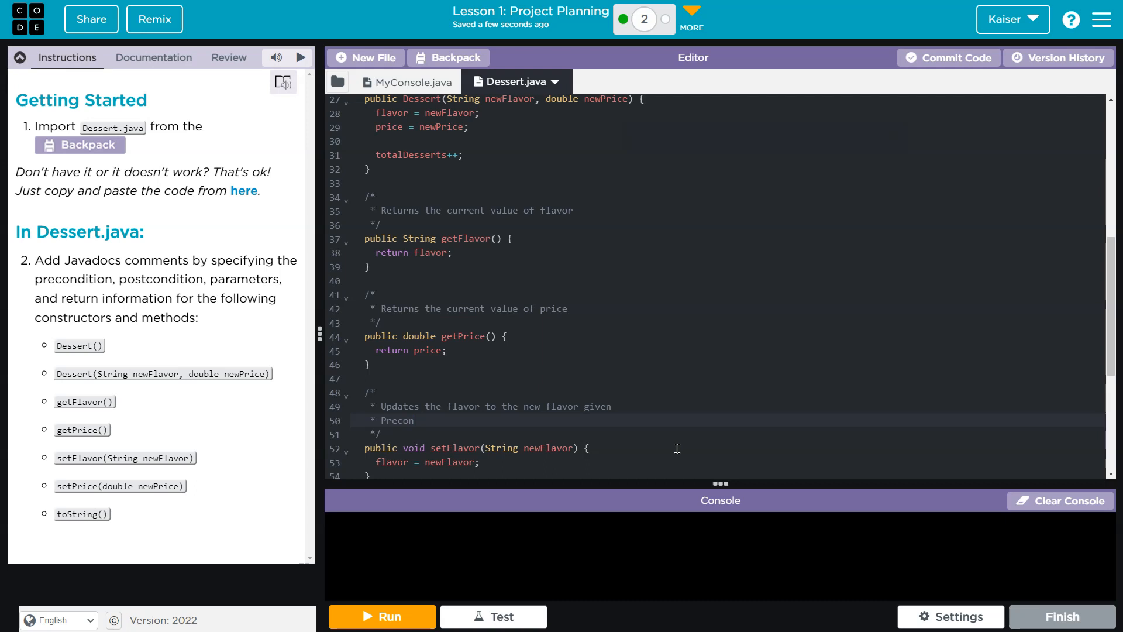
{"action": "type", "text": "dition:"}
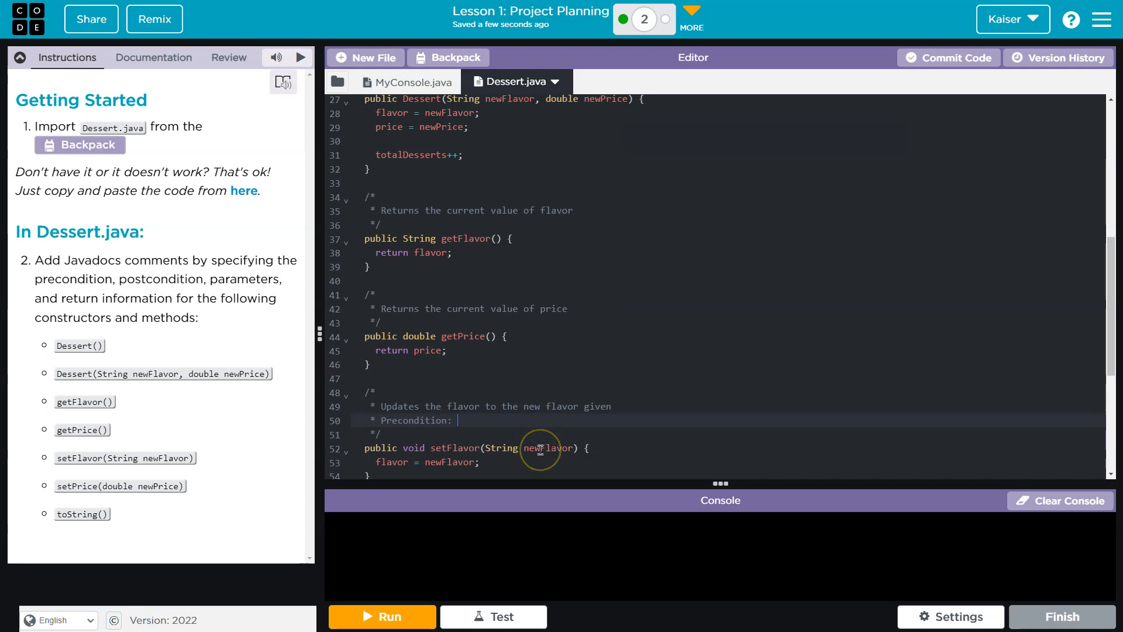
- Word the precondition as 'a valid argument (string) is passed when the method is called'
{"action": "type", "text": "a parame"}
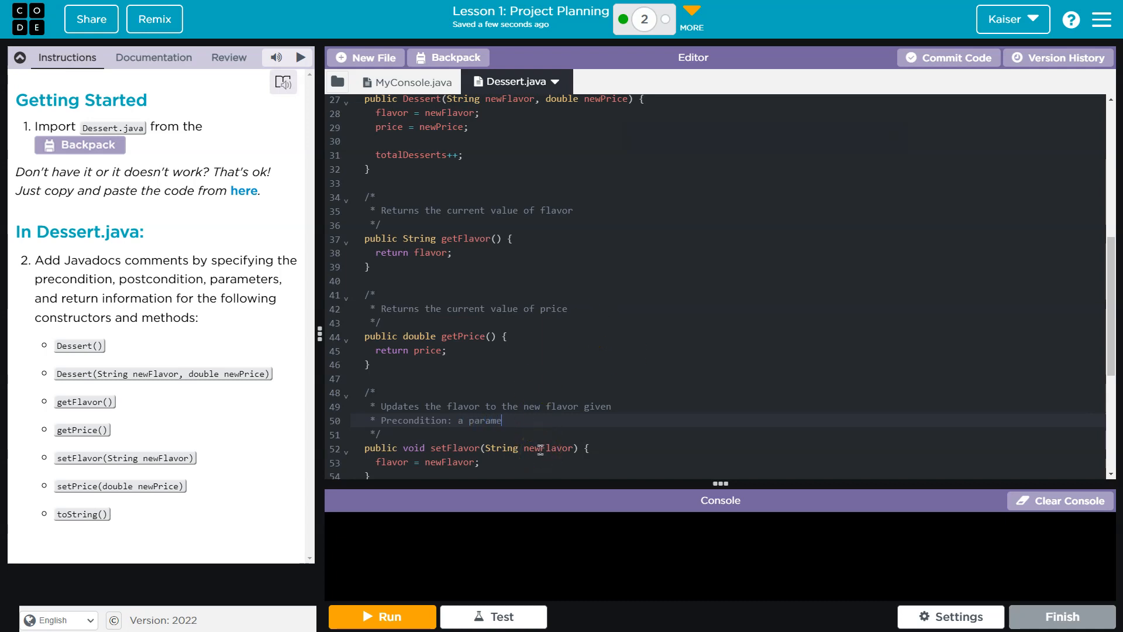
{"action": "key", "text": "Backspace"}
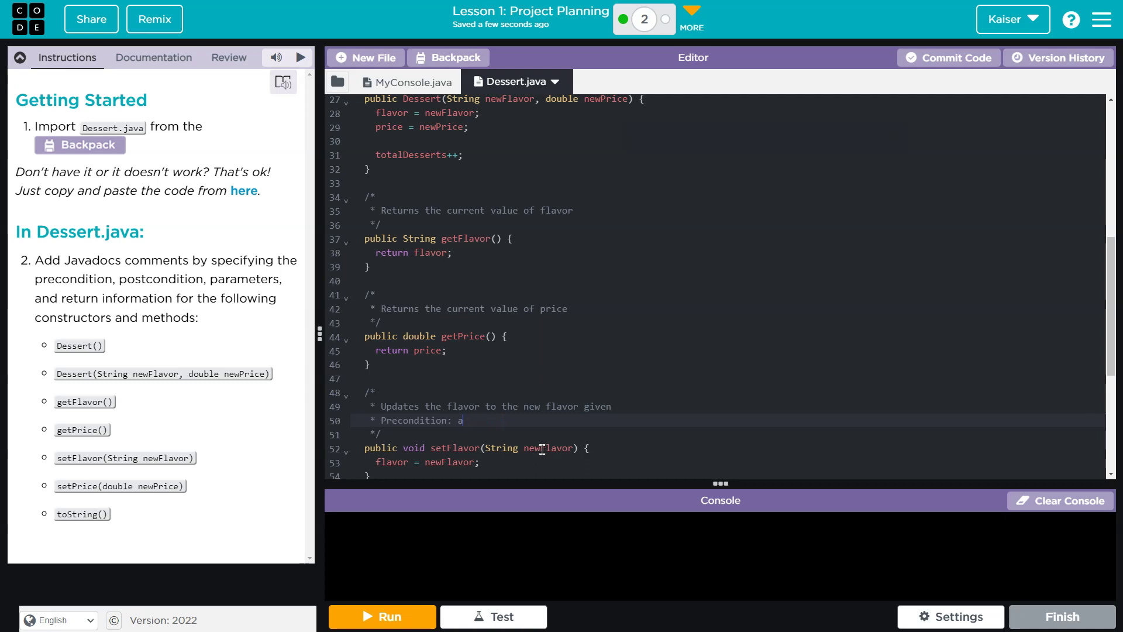
{"action": "type", "text": "valid argument (string"}
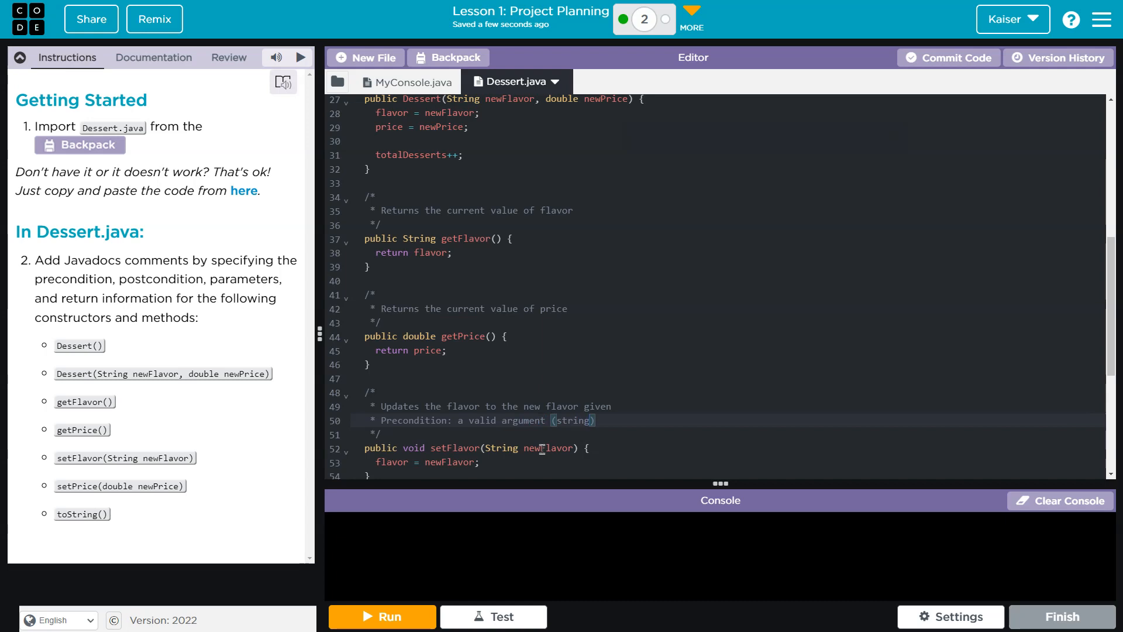
{"action": "type", "text": "is pass"}
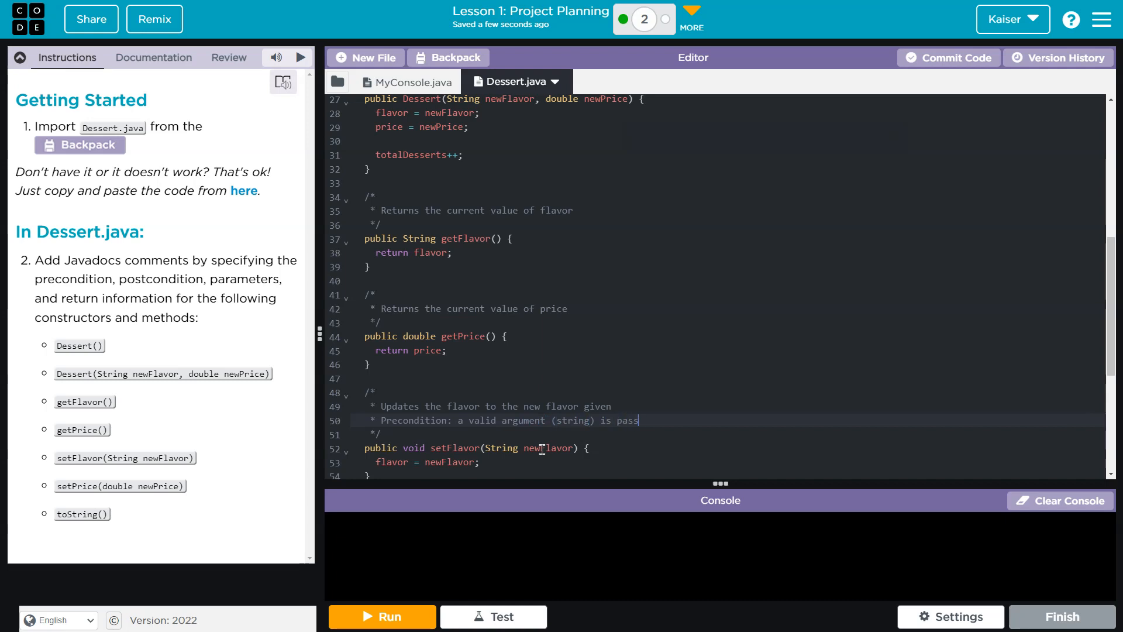
{"action": "type", "text": "ed when the method is called"}
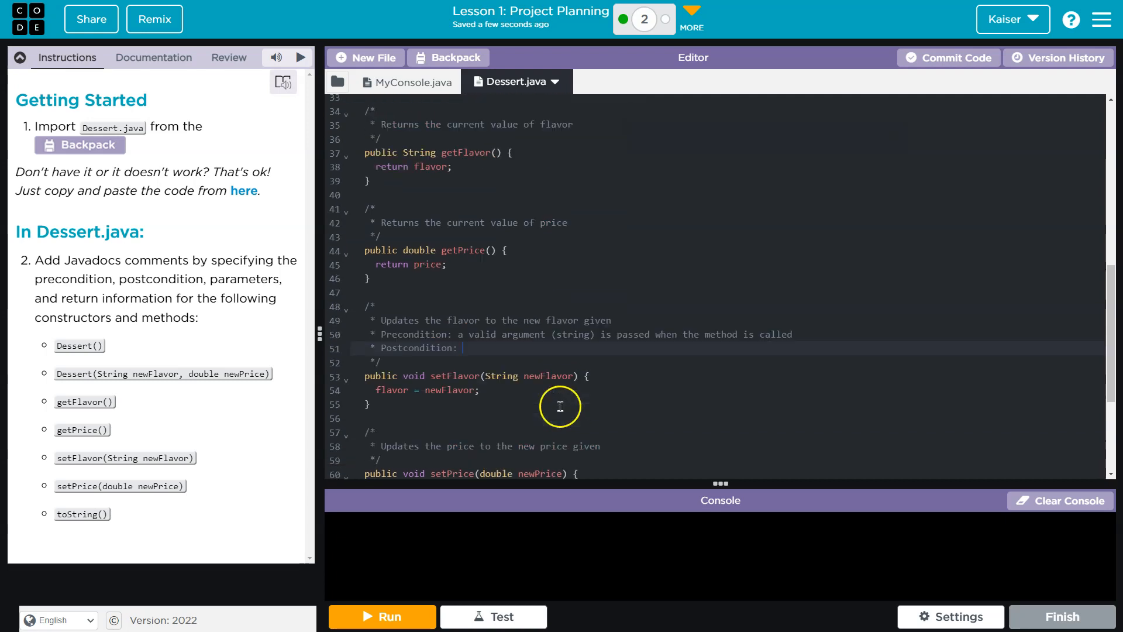
- State setFlavor's postcondition: flavor is assigned the new value that was passed as an argument
{"action": "type", "text": "flavor is a"}
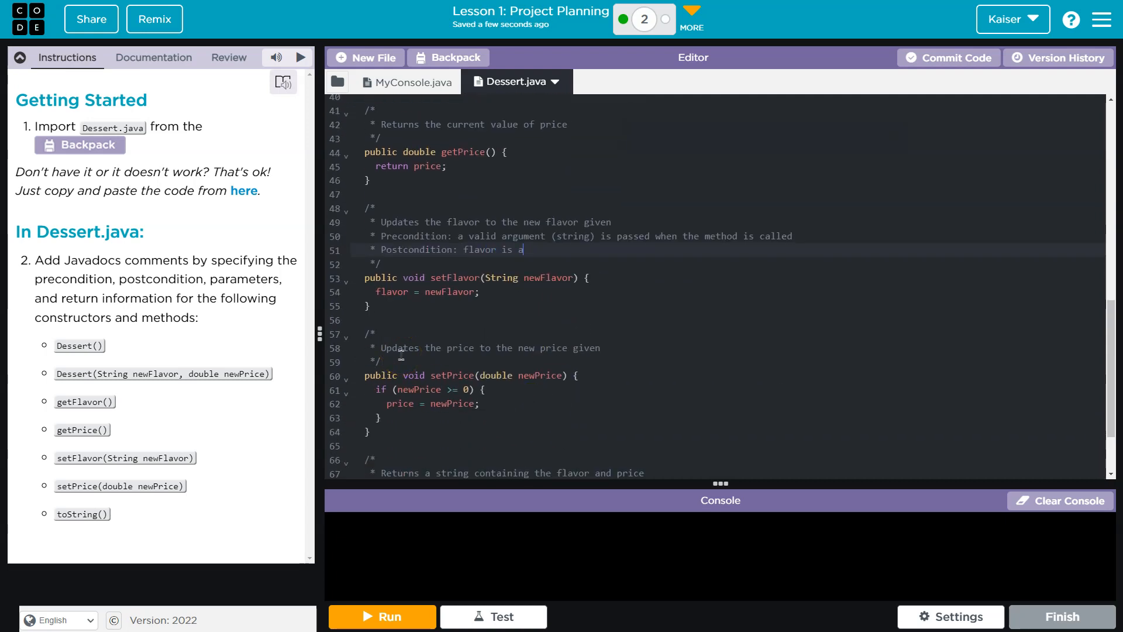
{"action": "type", "text": "ssigned a ne"}
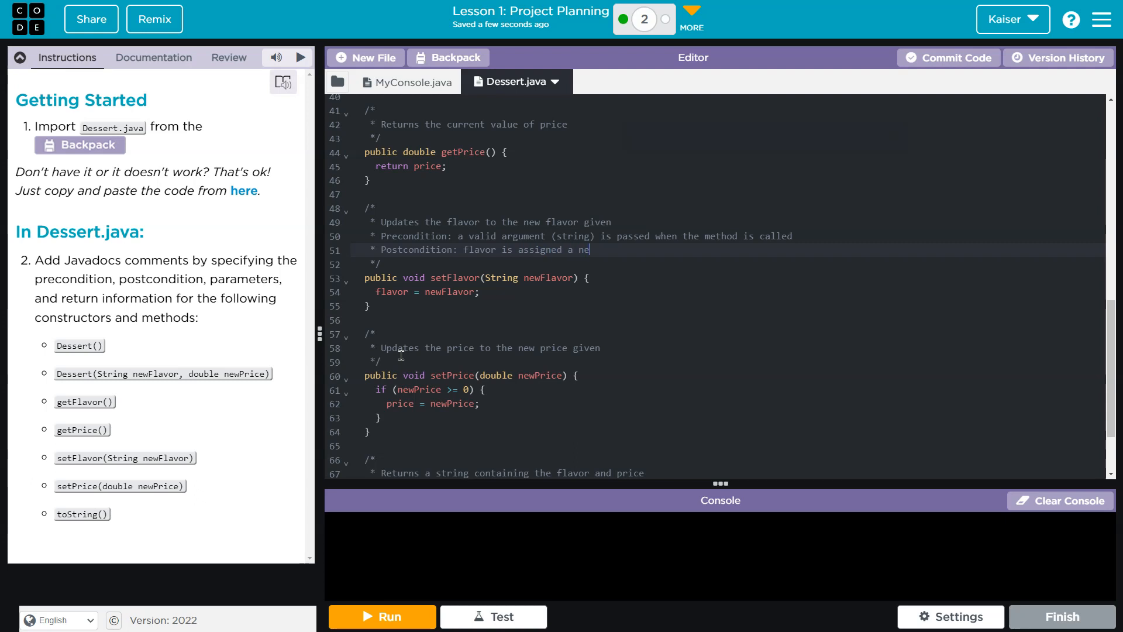
{"action": "type", "text": "w value, the value that wa"}
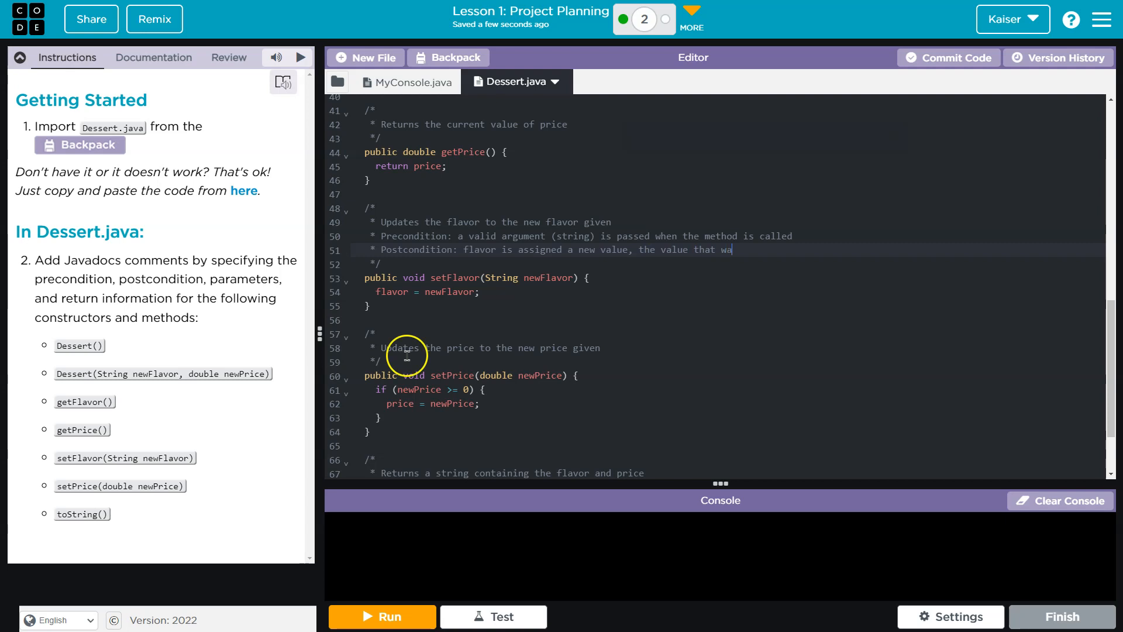
{"action": "type", "text": "s passed as an a"}
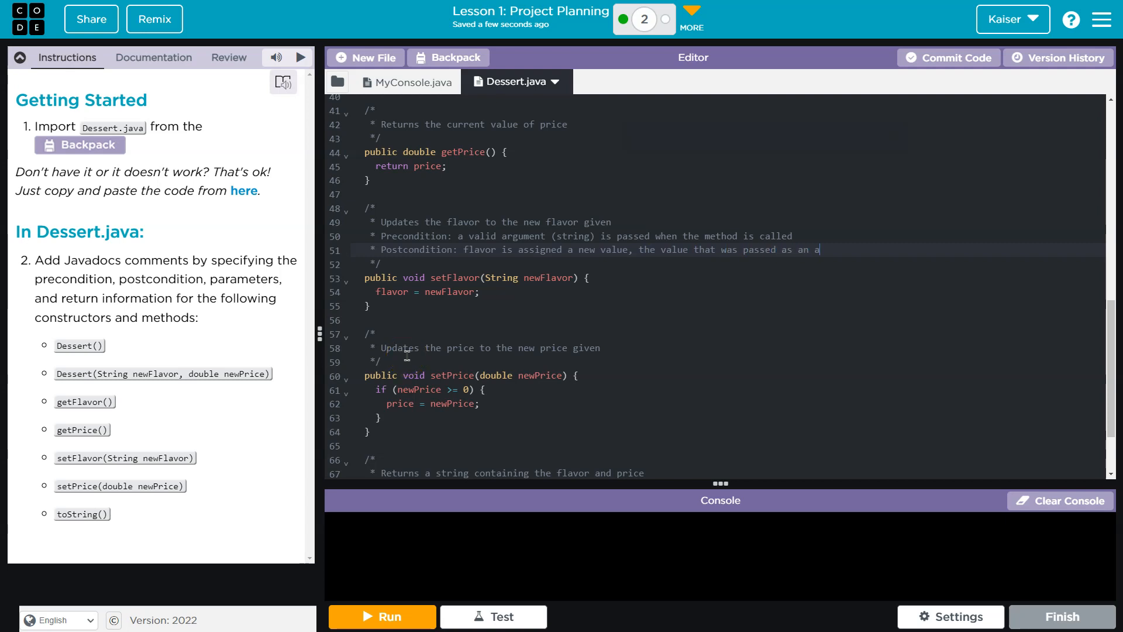
{"action": "type", "text": "rguemtn"}
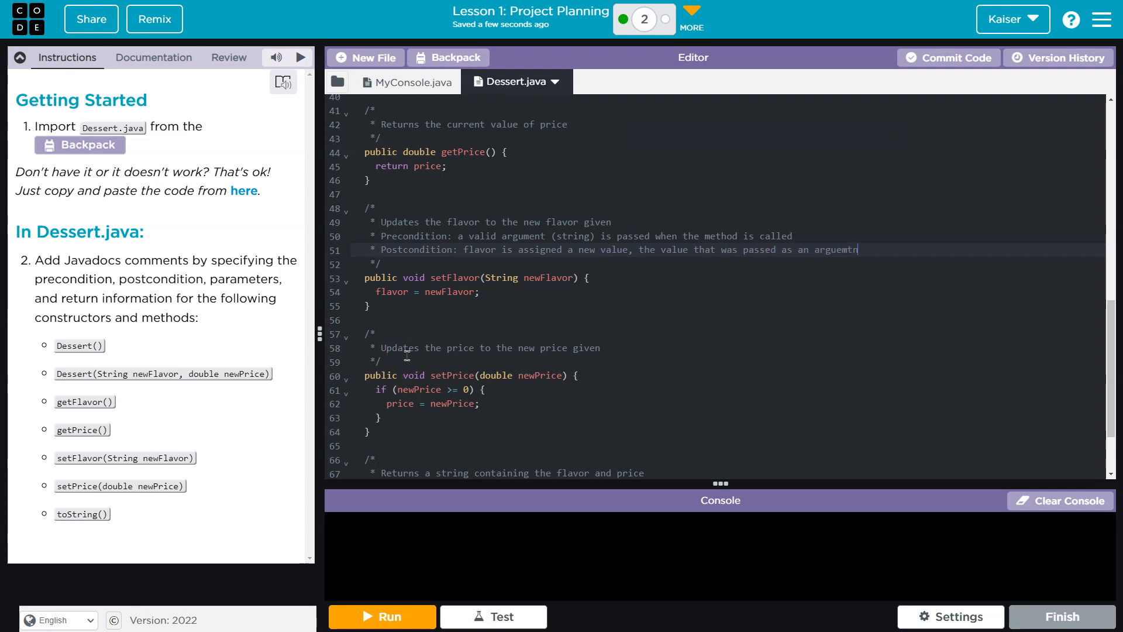
{"action": "key", "text": "Enter"}
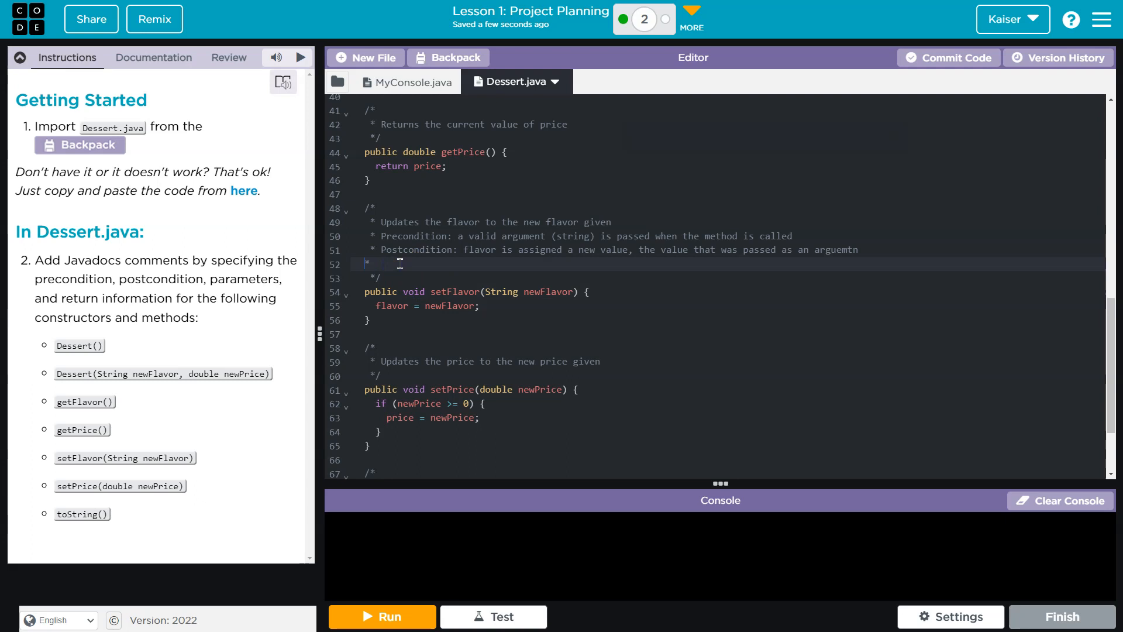
{"action": "type", "text": "@param new"}
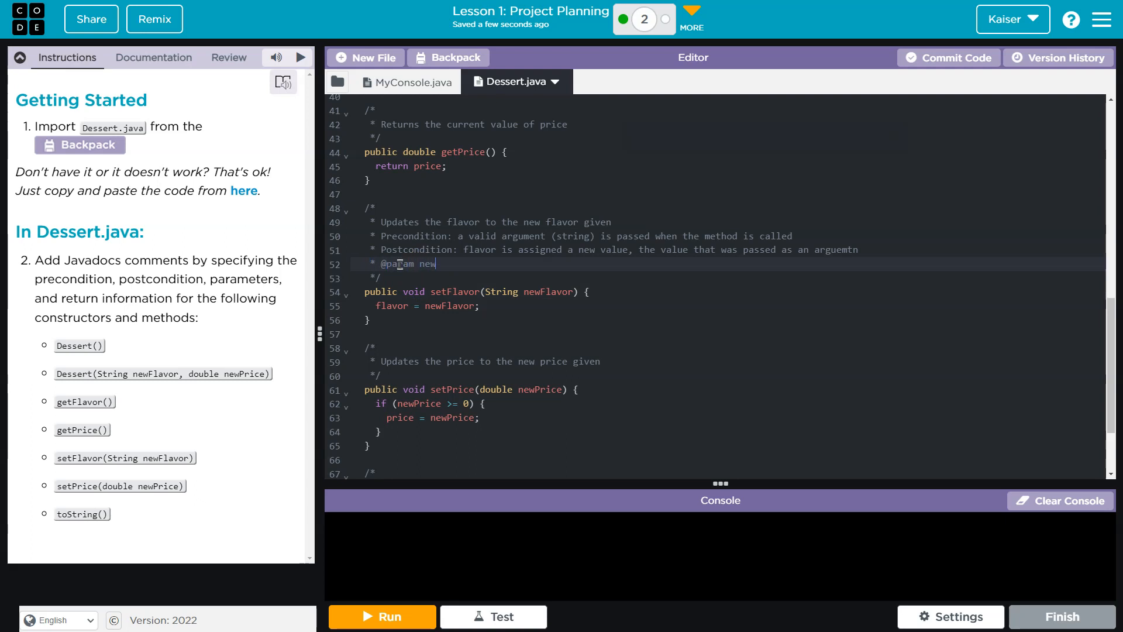
{"action": "type", "text": "Flavor i"}
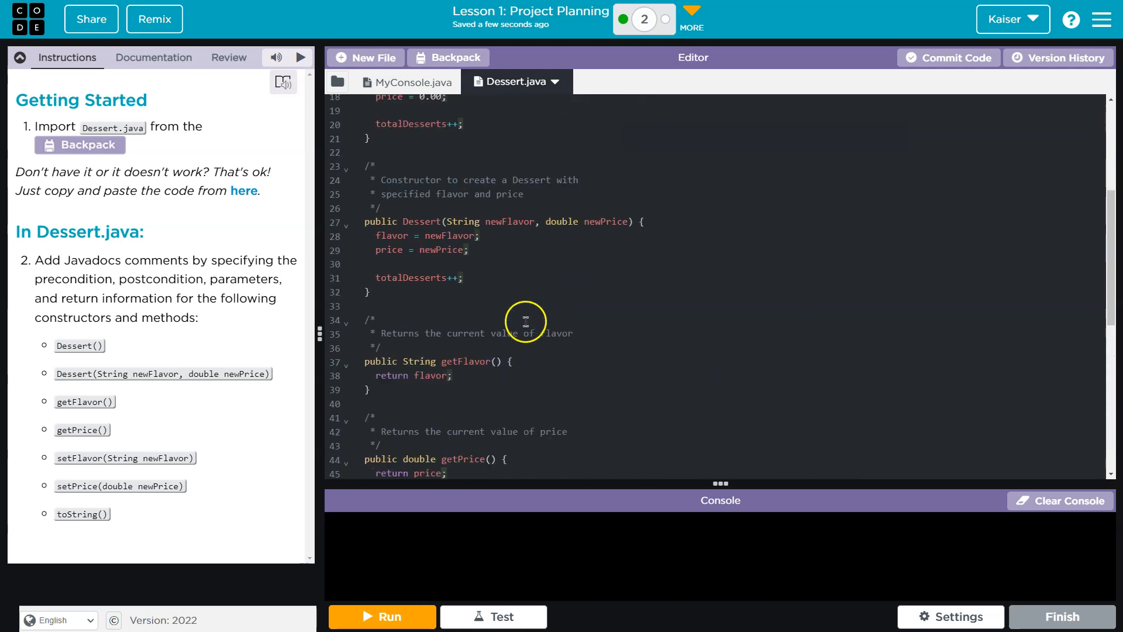
- Add '* Postcondition: flavor is unchanged' to getFlavor's comment
{"action": "scroll", "scroll_direction": "down", "scroll_amount": 3}
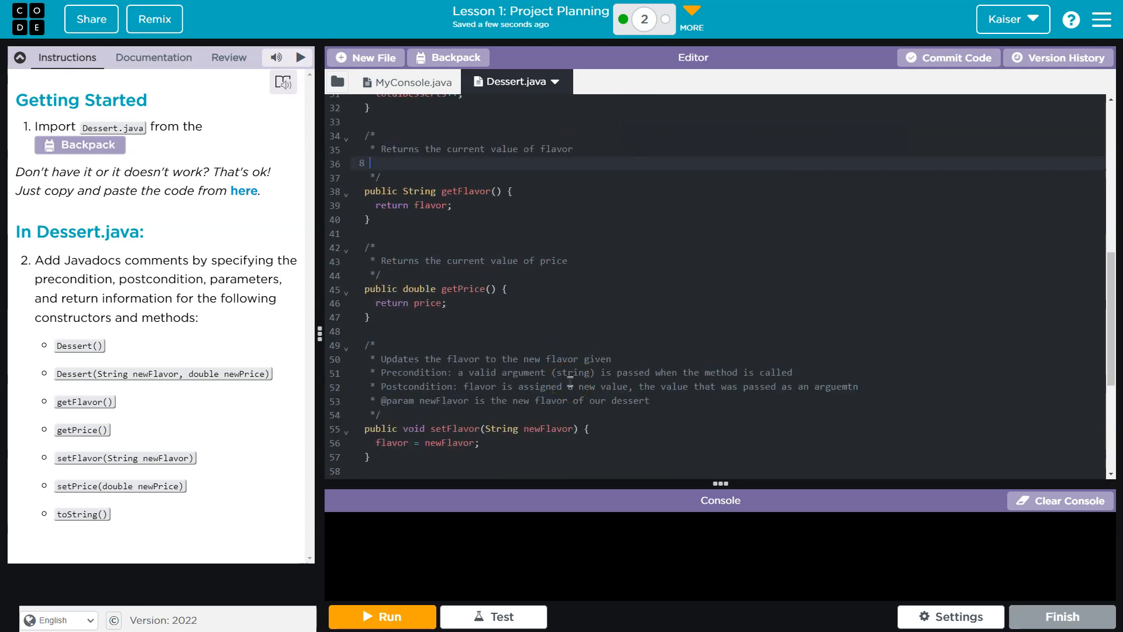
{"action": "type", "text": "* Postcond"}
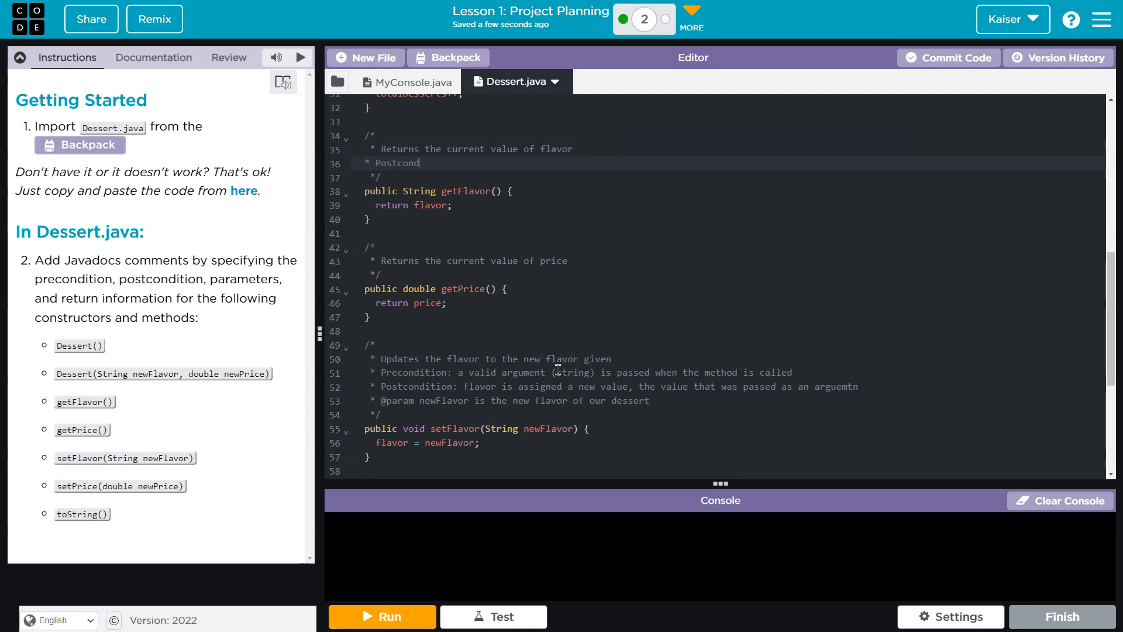
{"action": "type", "text": "ition: flavor is unchanged"}
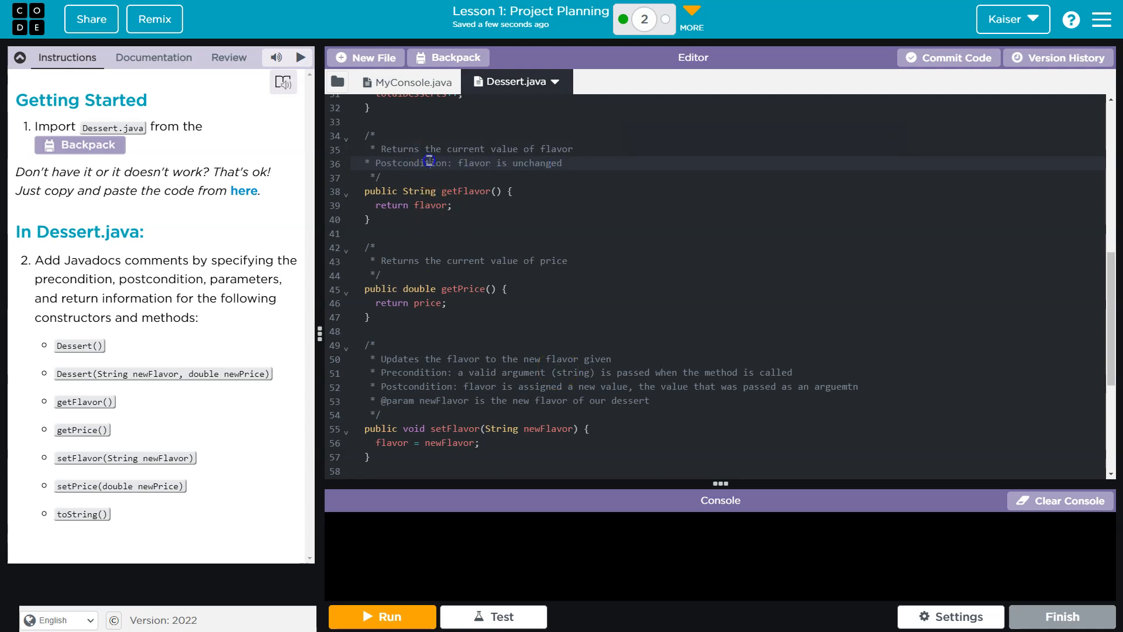
- Reword getFlavor's postcondition to 'no changes' and start another comment line
{"action": "double_click", "coordinate": [430, 204]}
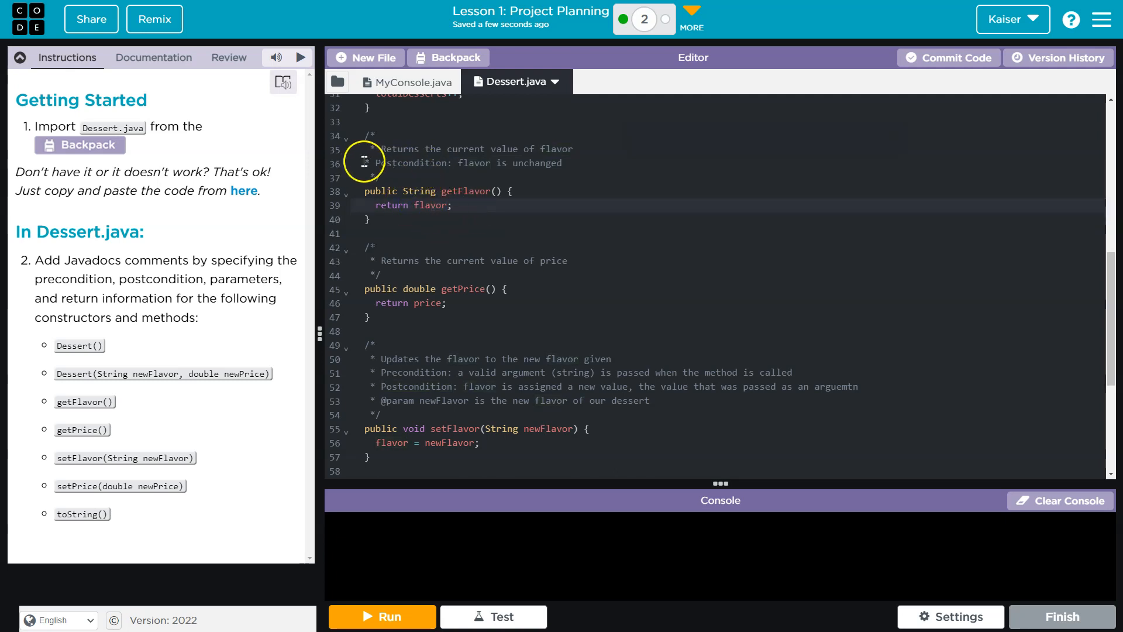
{"action": "left_click_drag", "start_coordinate": [459, 162], "coordinate": [563, 163]}
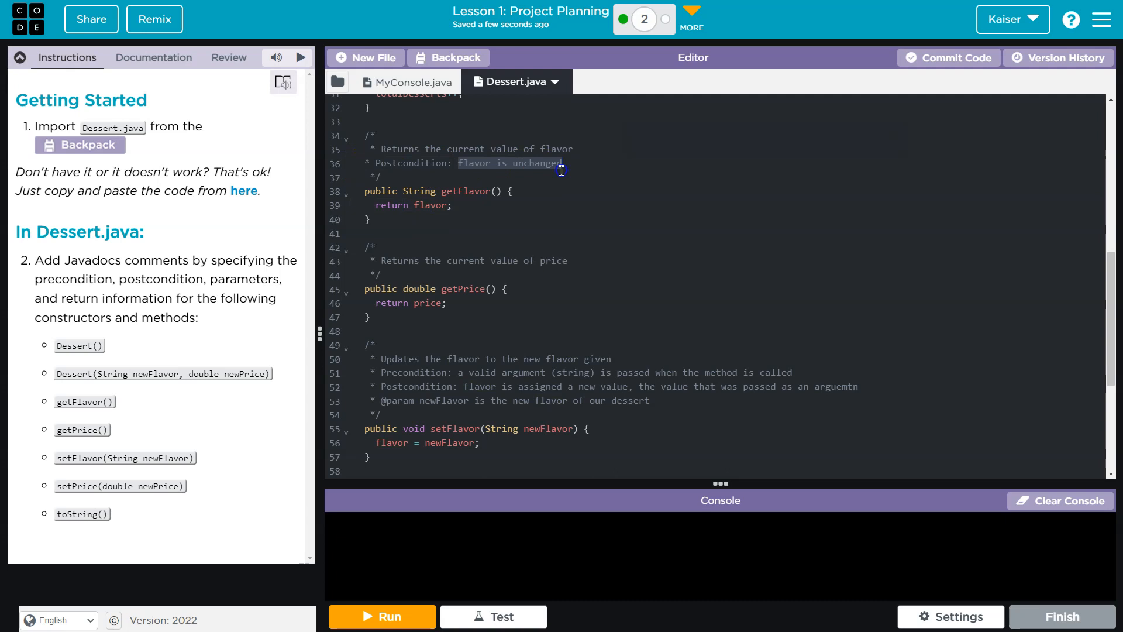
{"action": "type", "text": "no changes"}
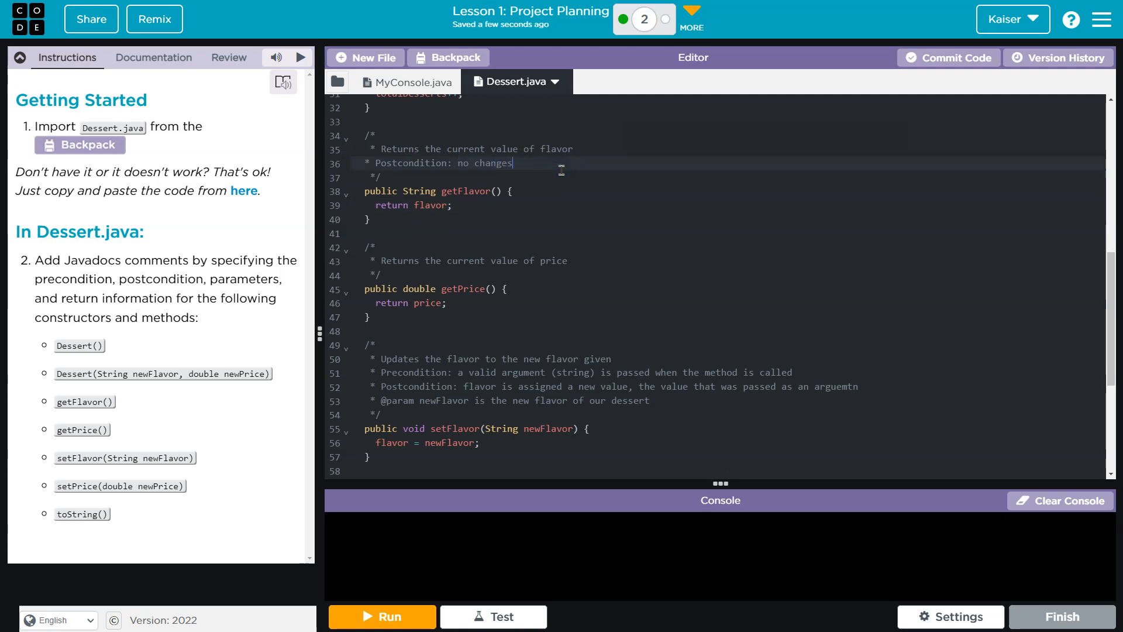
{"action": "key", "text": "Enter"}
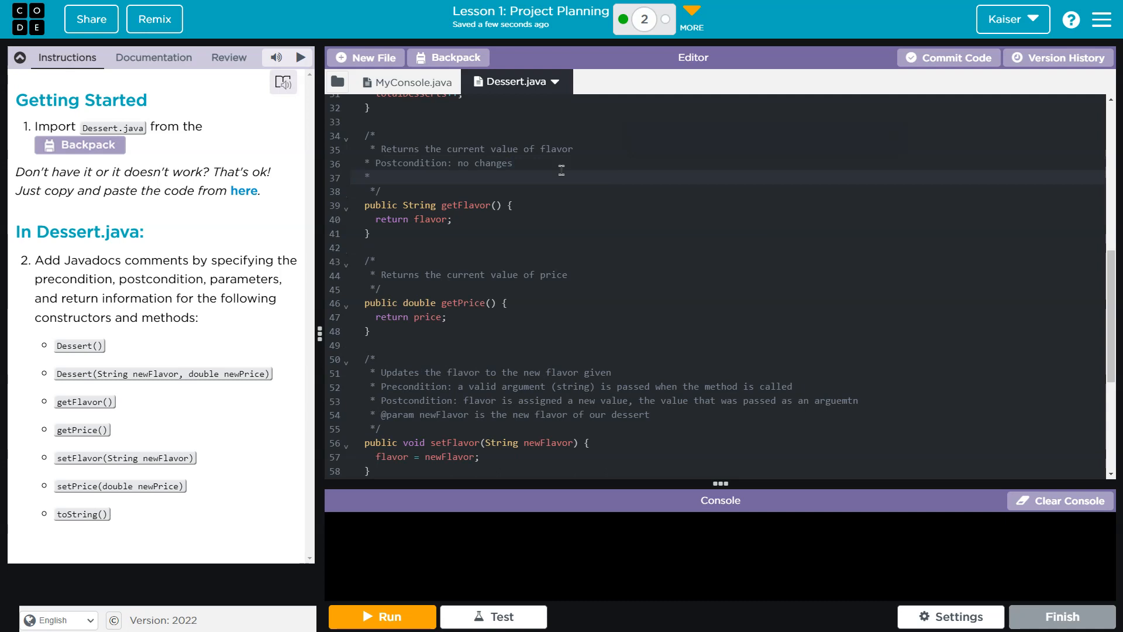
{"action": "type", "text": "@return"}
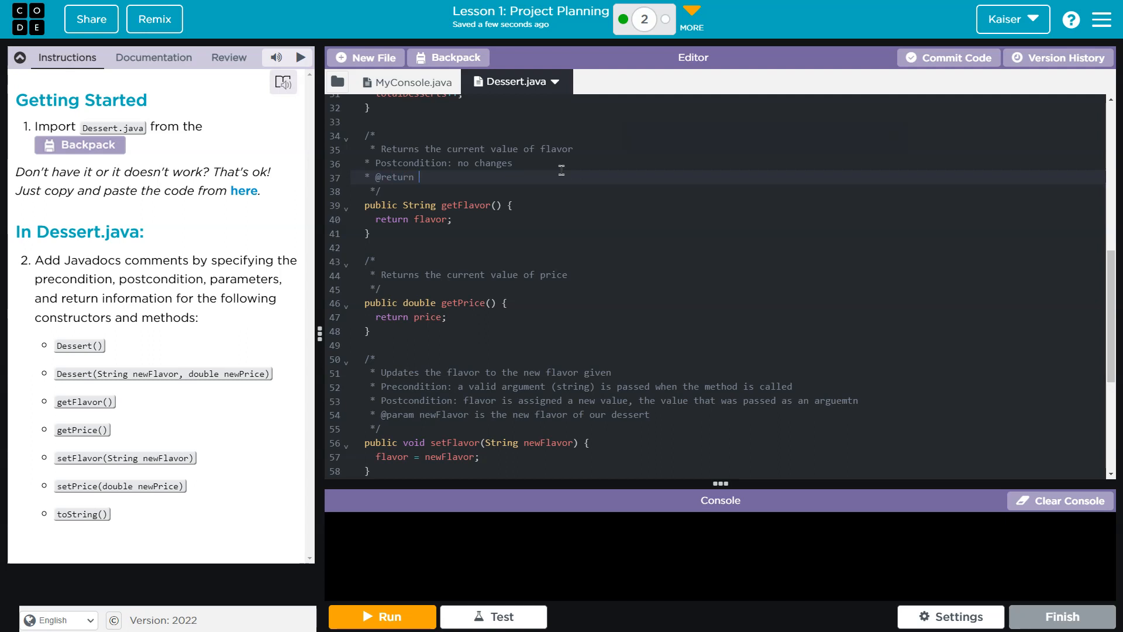
{"action": "type", "text": "d"}
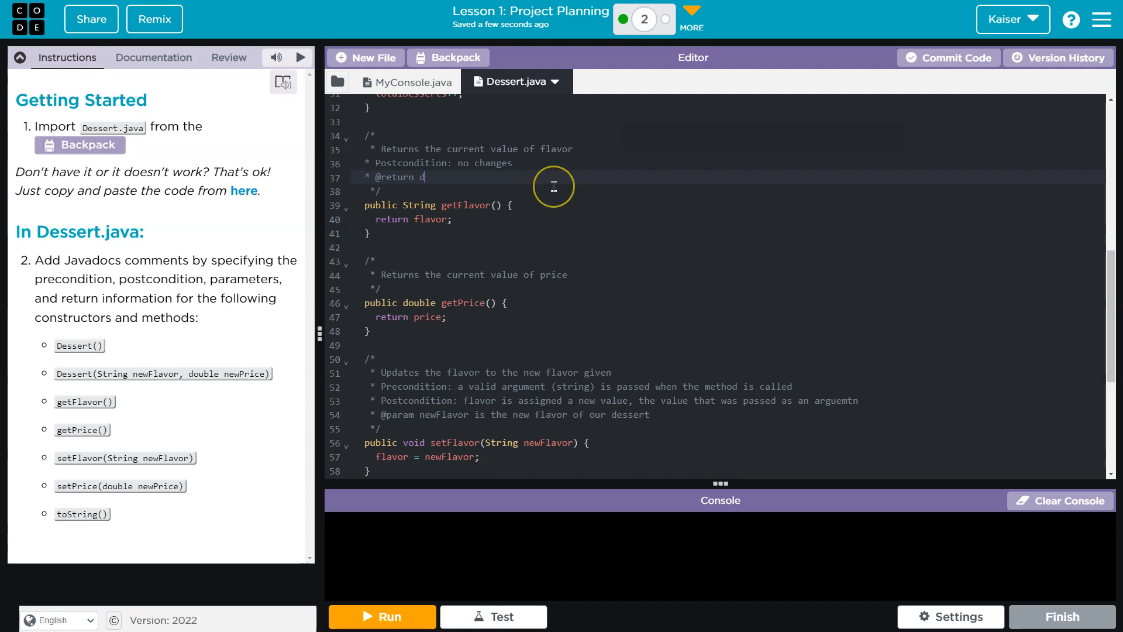
{"action": "type", "text": "essert"}
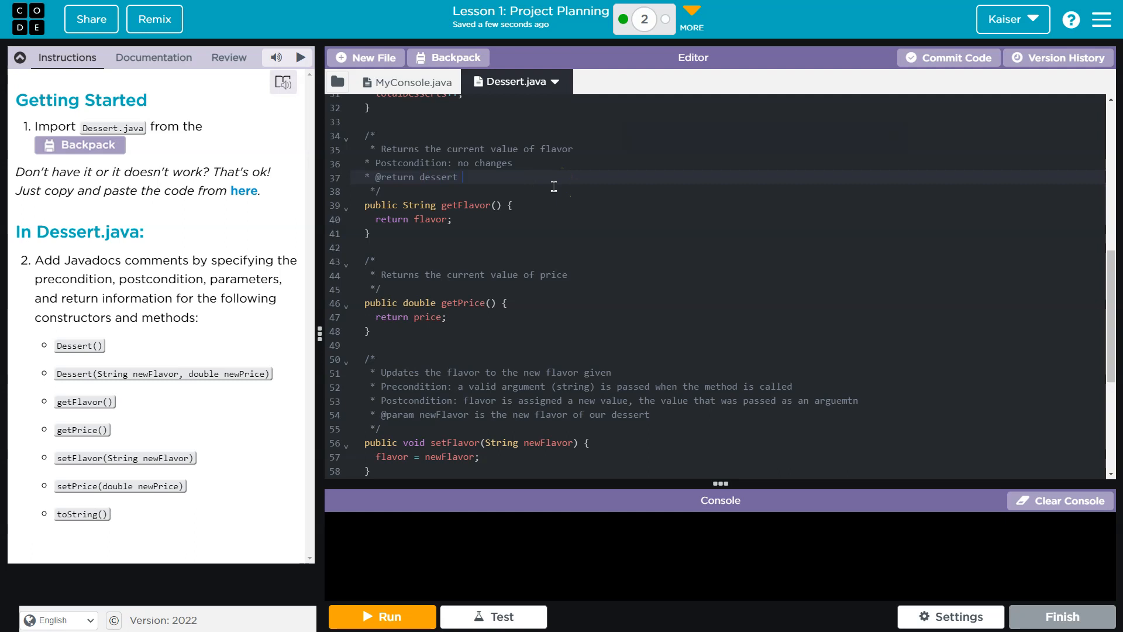
{"action": "scroll", "scroll_direction": "down", "scroll_amount": 3}
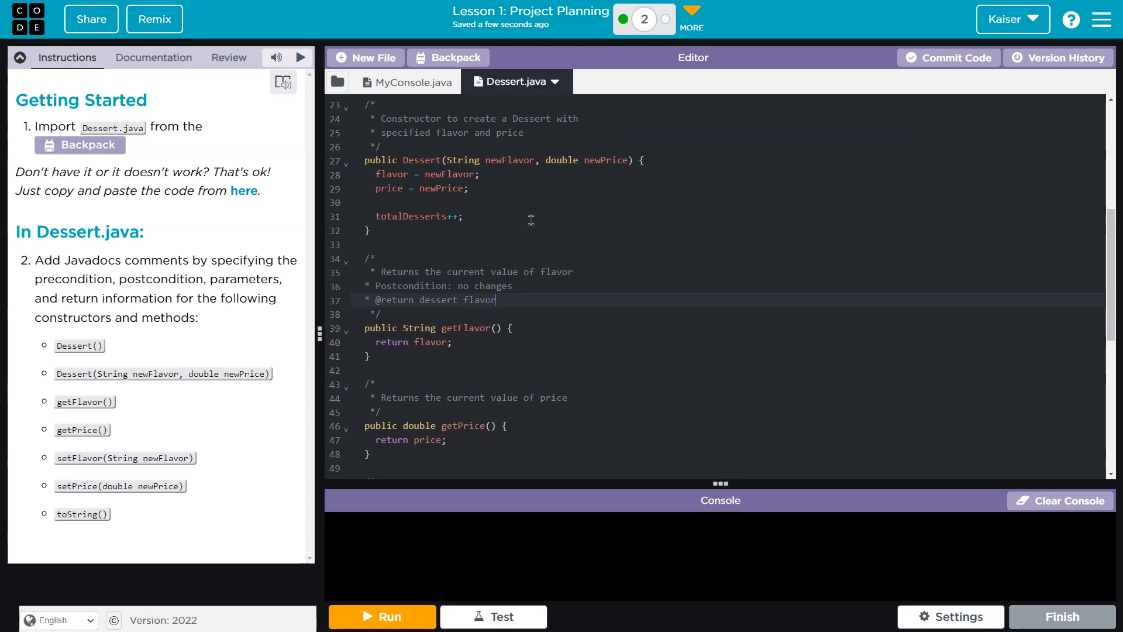
{"action": "left_click", "coordinate": [382, 616]}
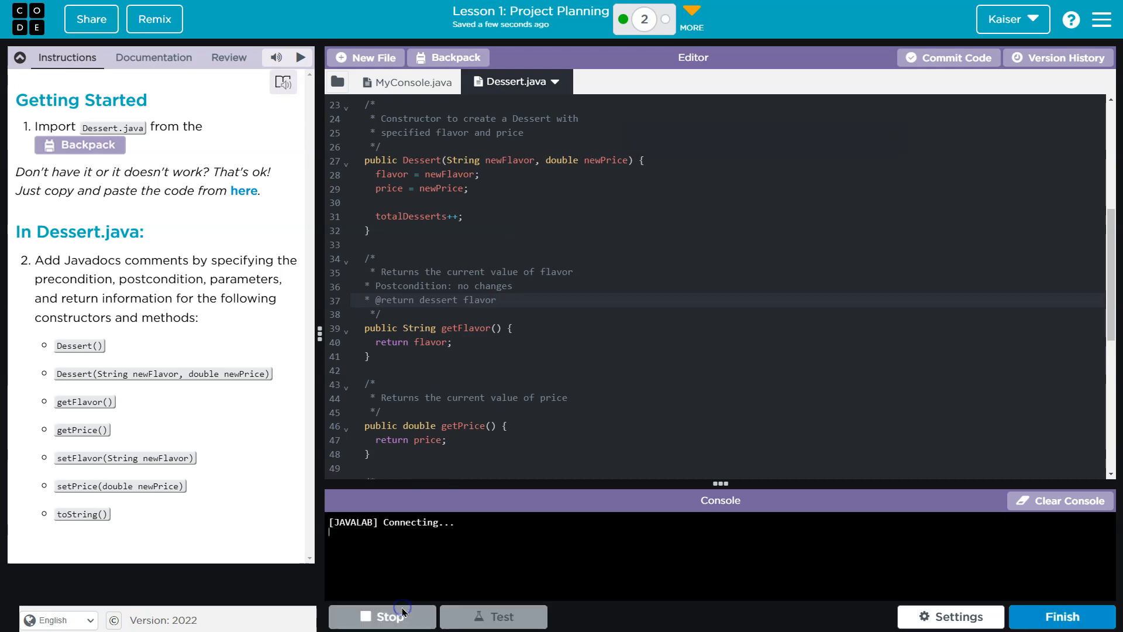